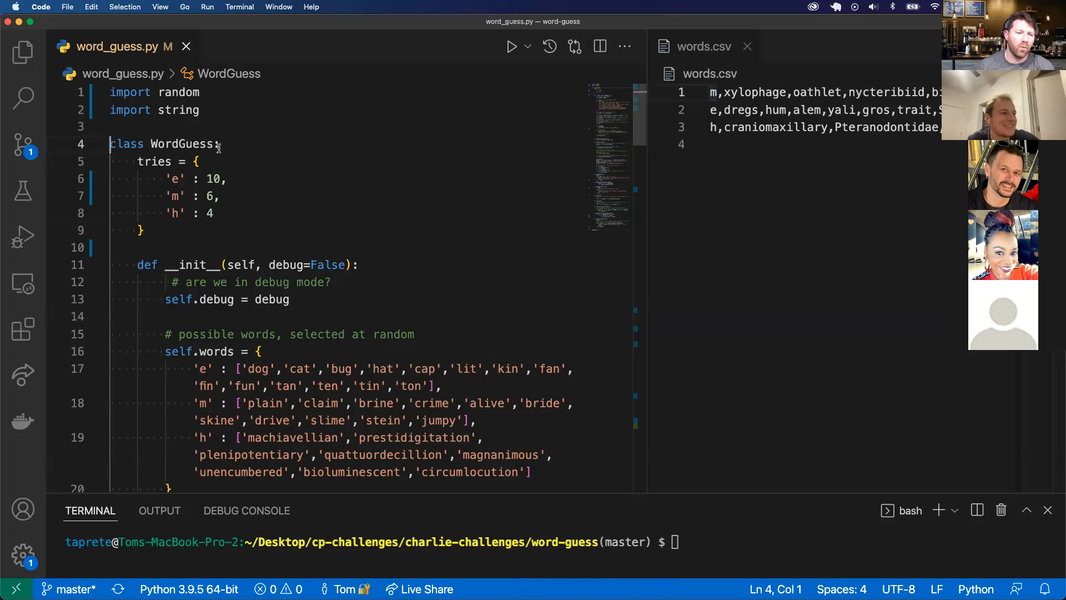
Delete the hardcoded e, m and h word lists, leaving self.words = {}.
click(213, 212)
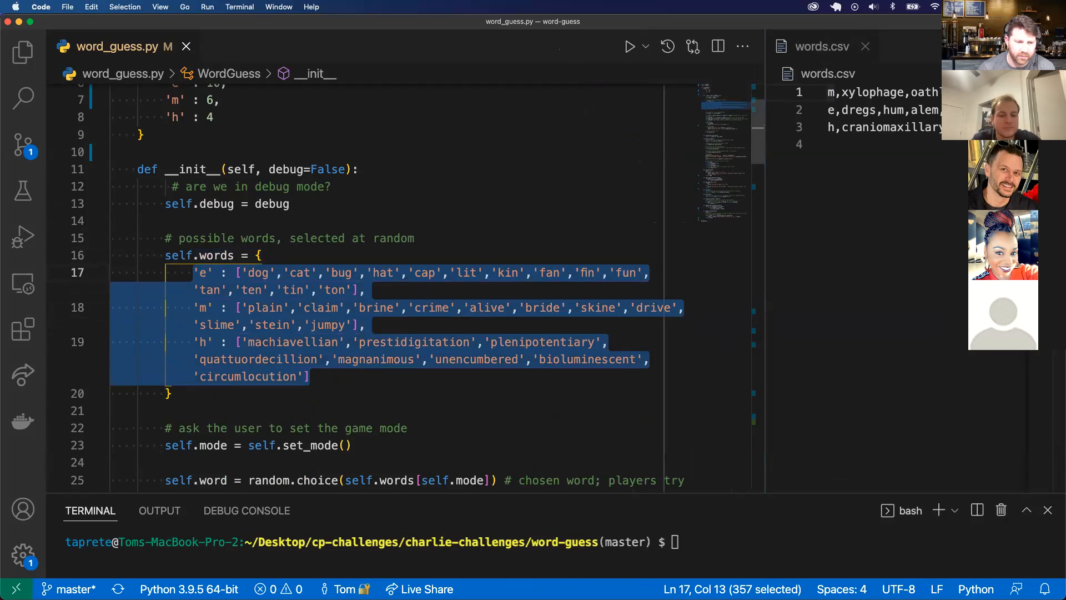
key(delete)
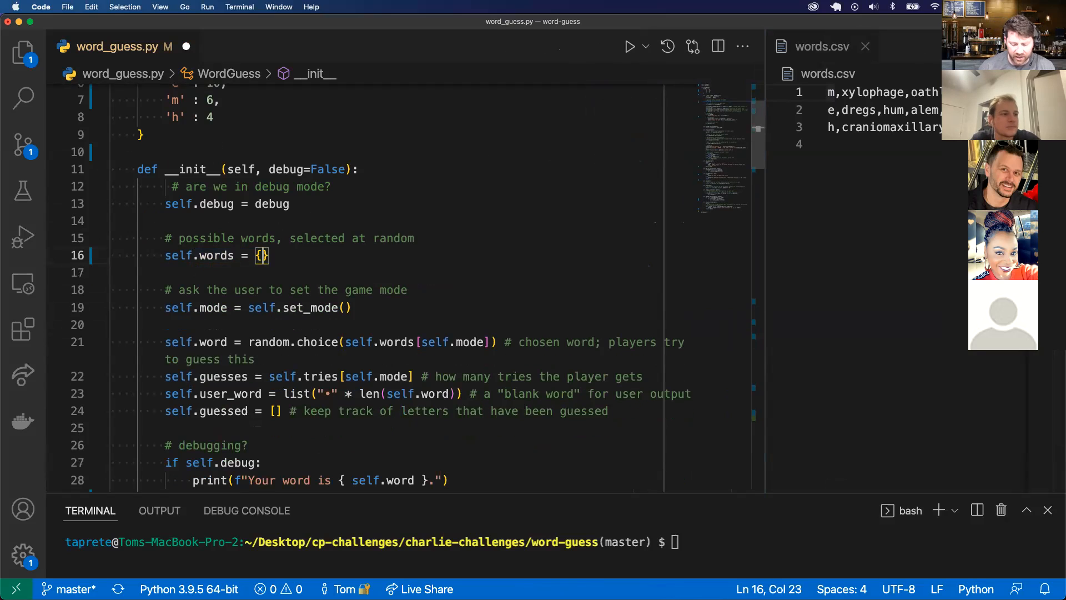
Save the file and leave one blank line below the imports.
text('e')
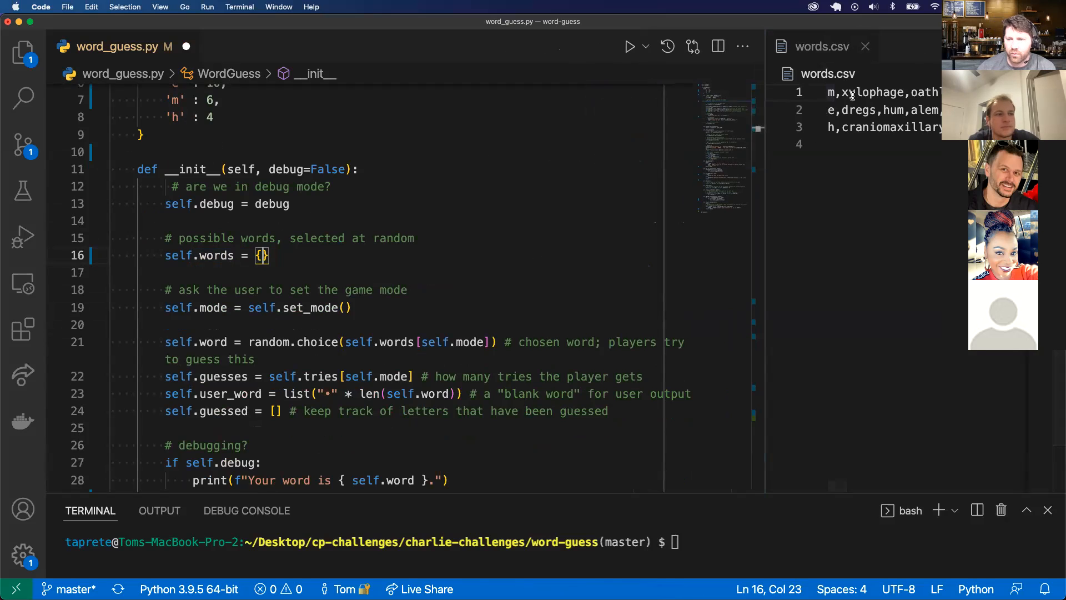
click(831, 91)
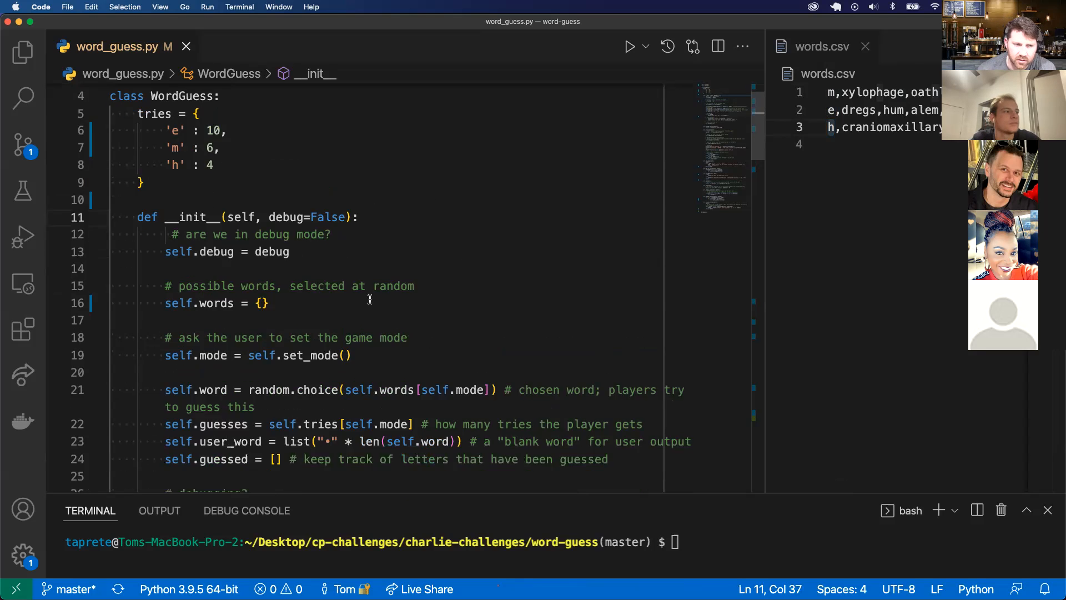
scroll(down, 3)
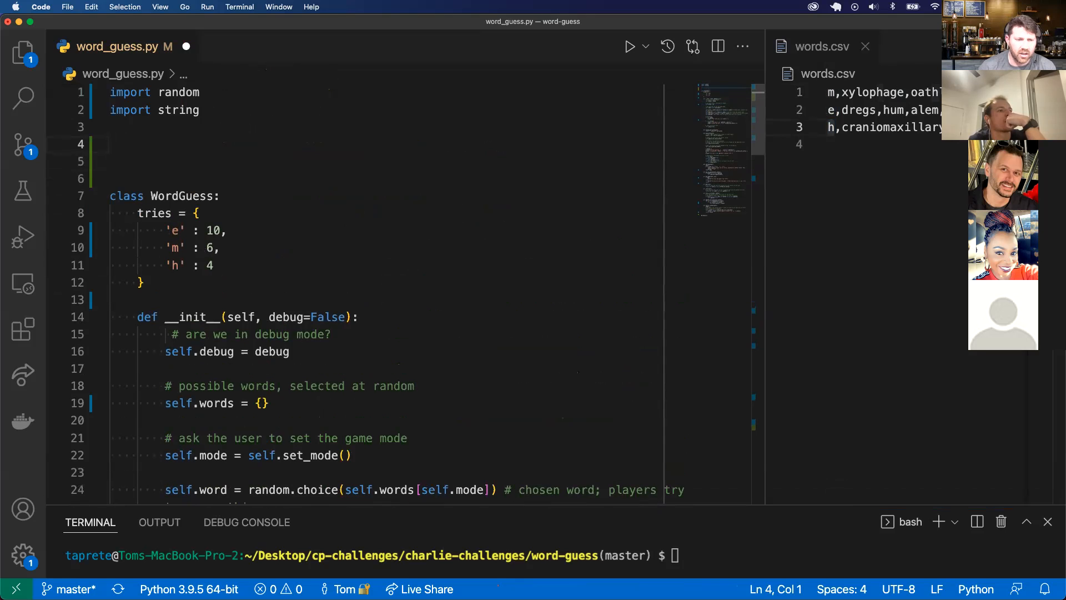
key(backspace)
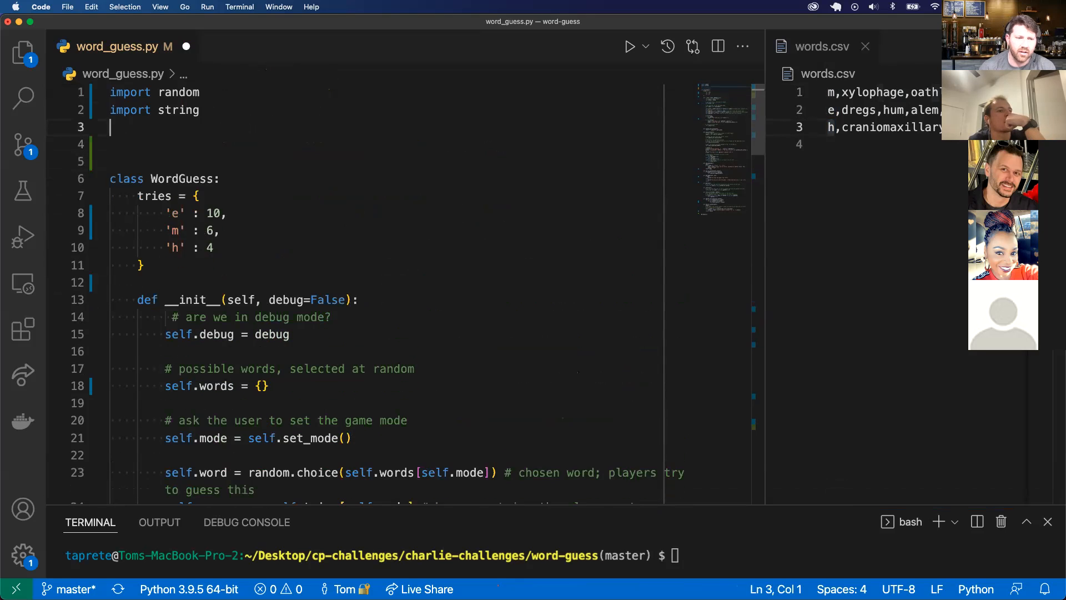
Add a new indented line at the end of __init__ for another method.
scroll(down, 3)
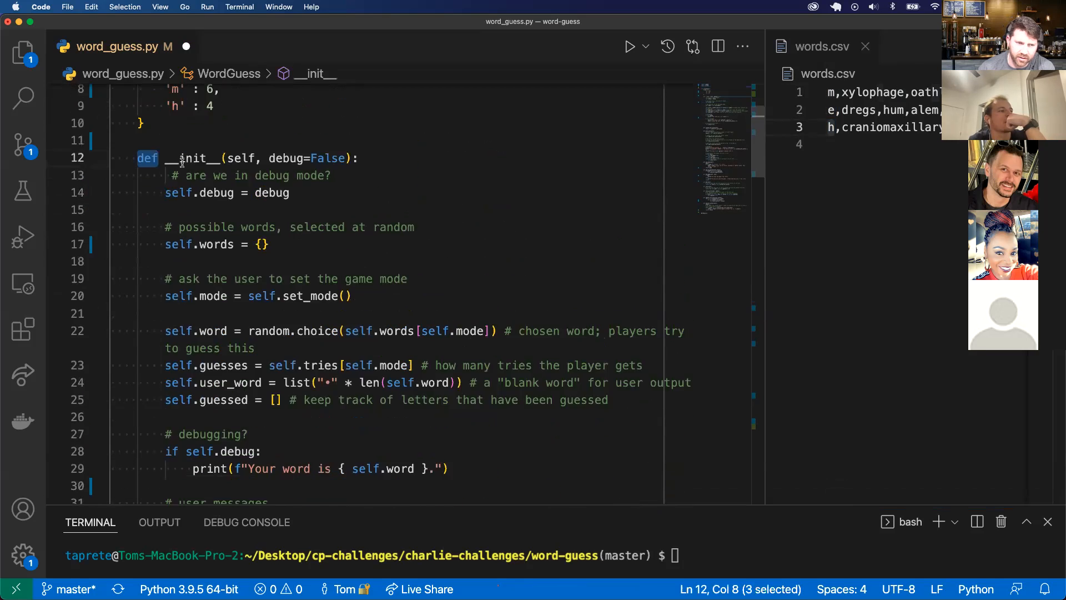
scroll(down, 3)
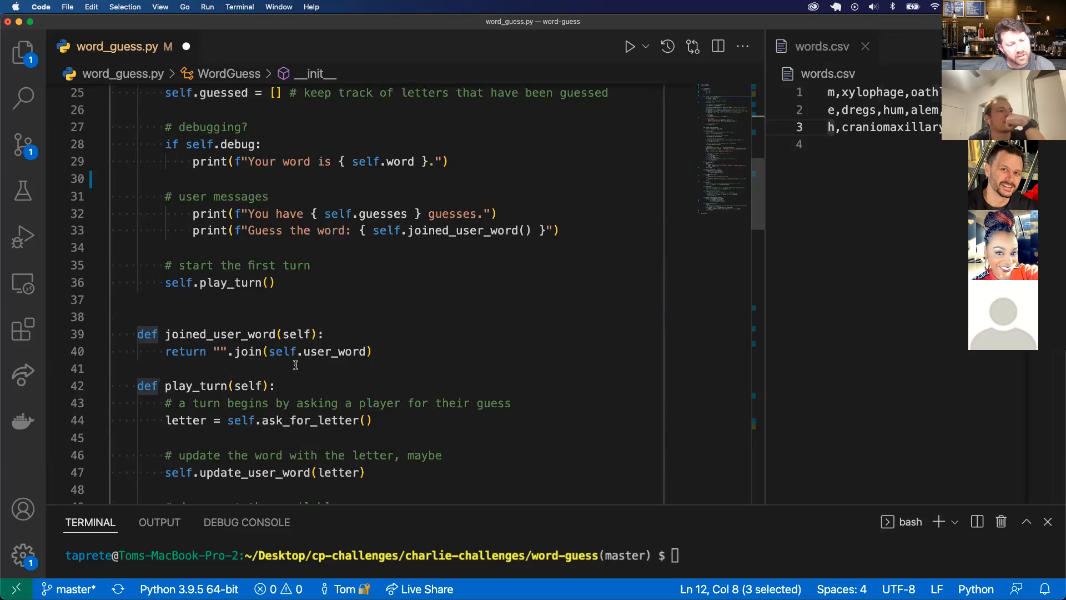
click(324, 300)
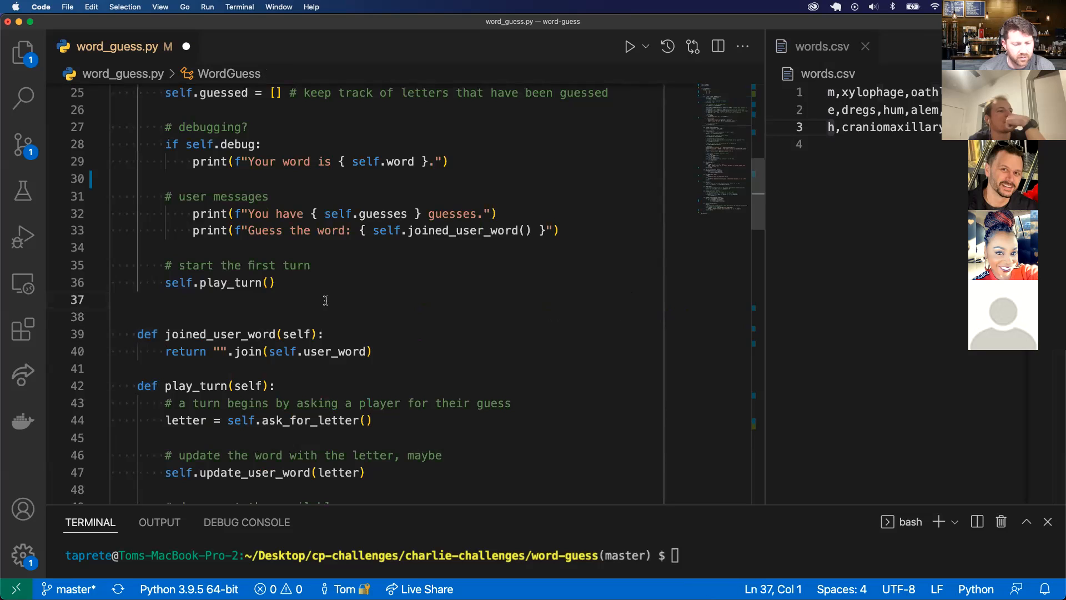
key(enter)
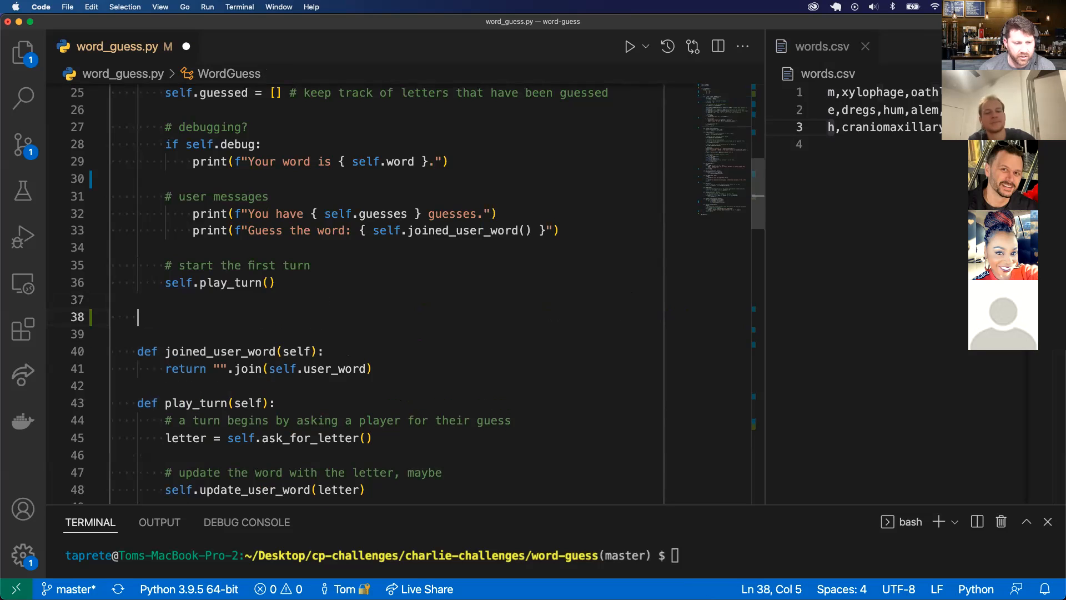
Define get_words(self) with a block opening 'words.csv' as word_csv.
text(de)
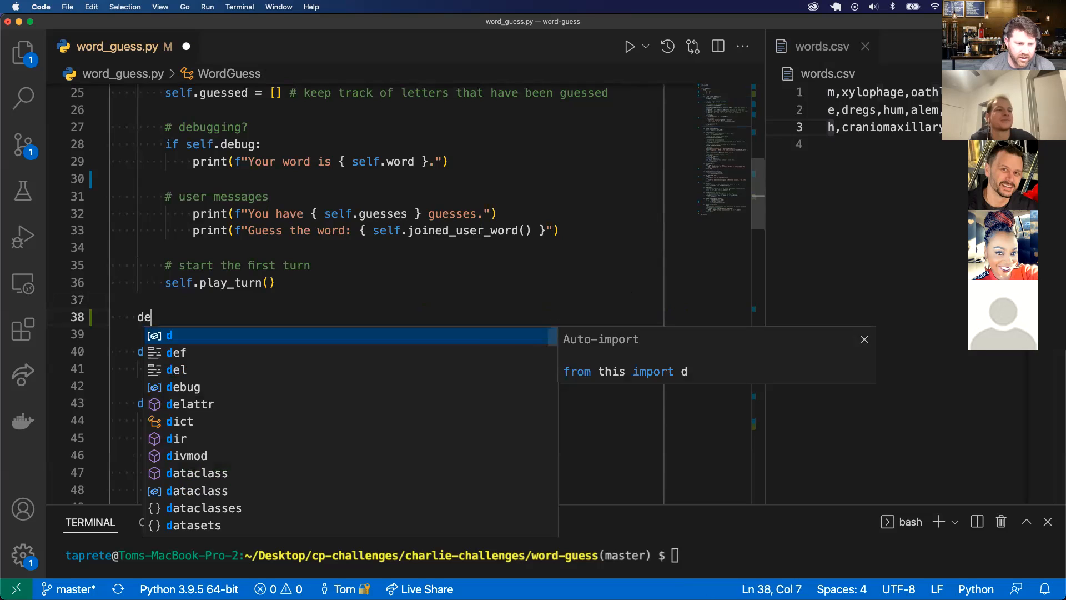
text(f)
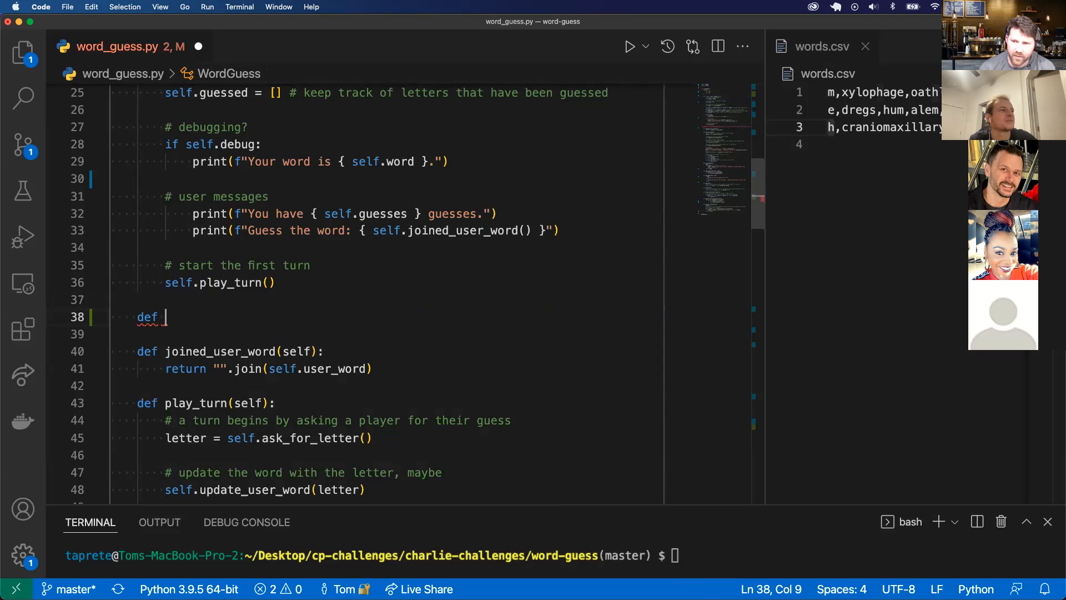
text(get_dif)
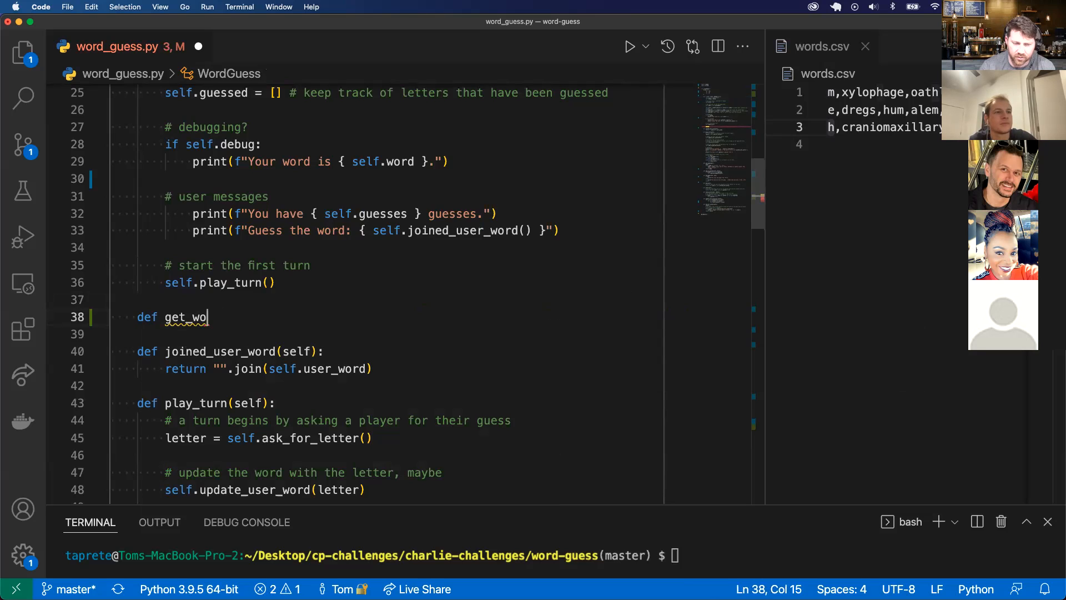
text(rds(sel)
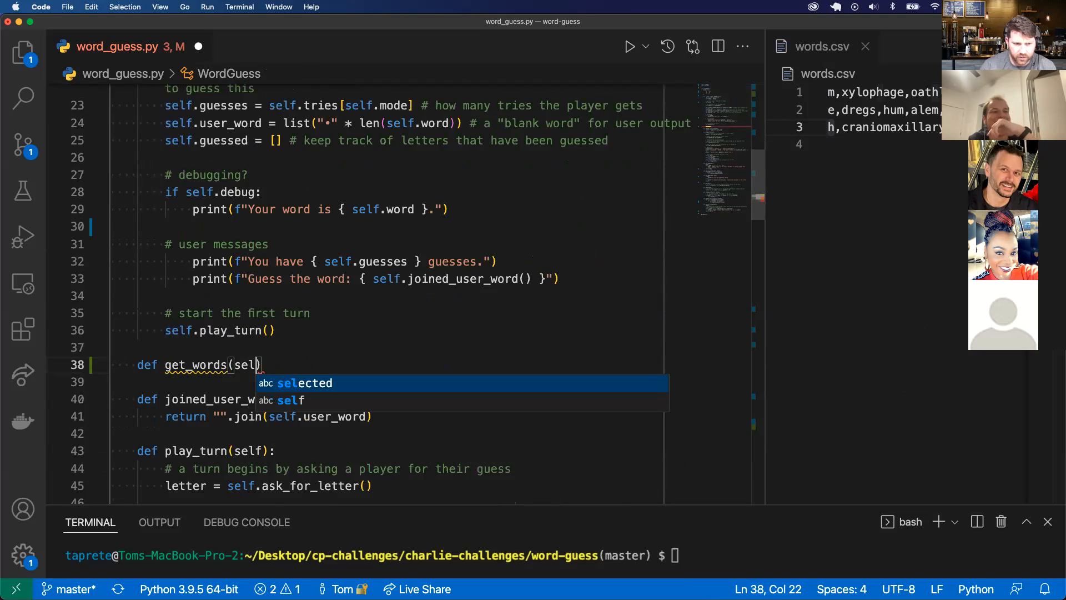
text(f):)
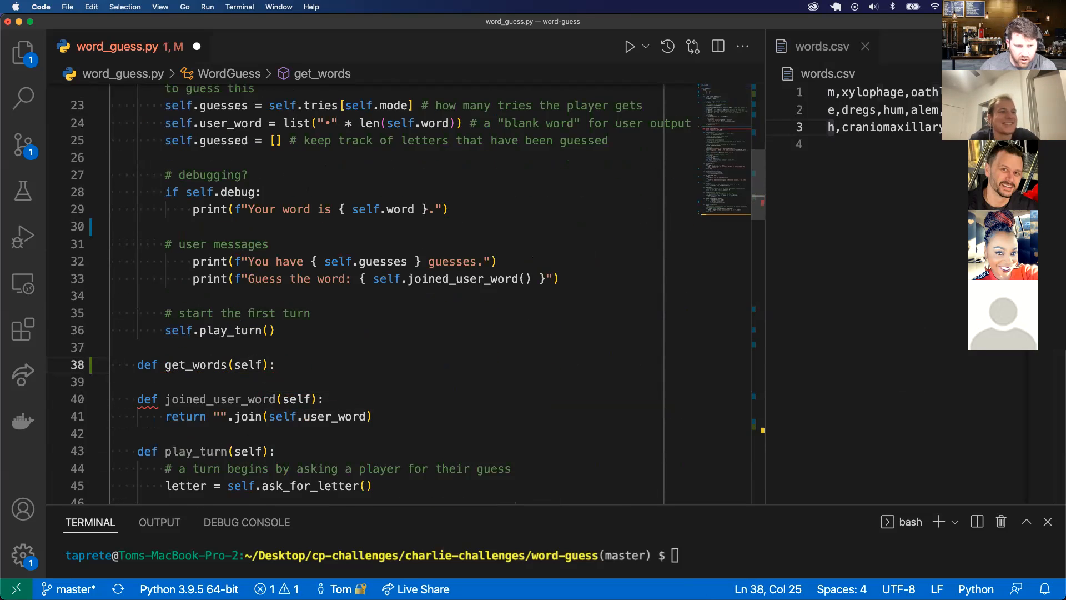
text(with open ())
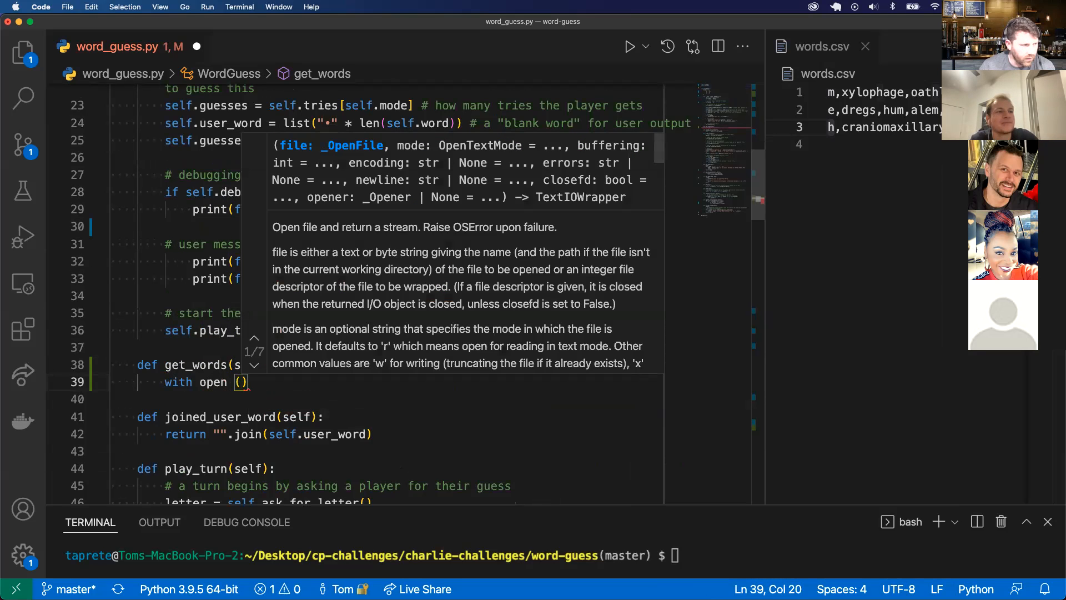
text('w')
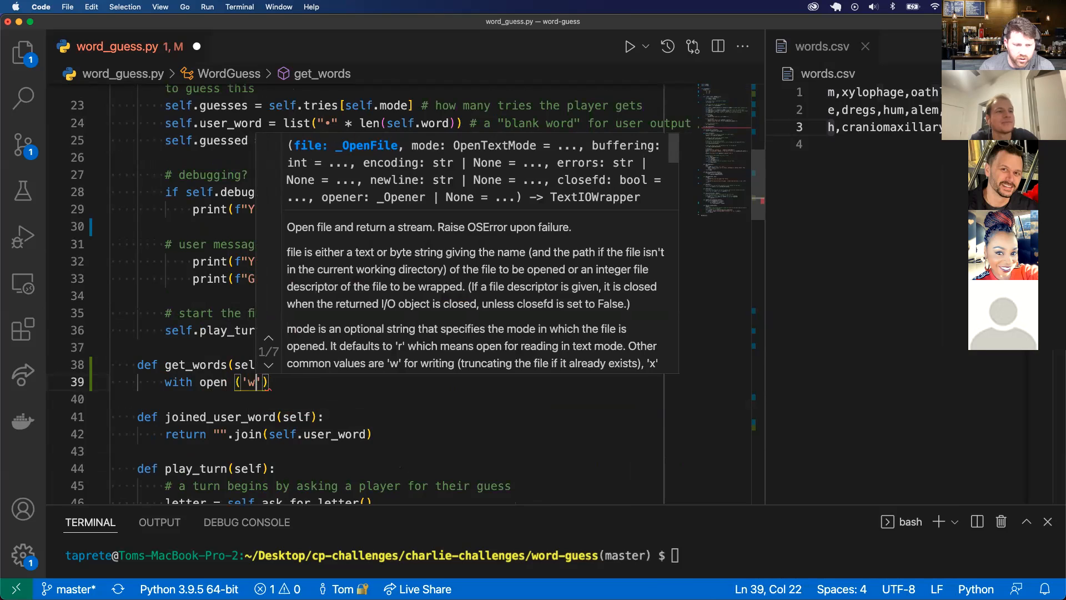
text(ords)
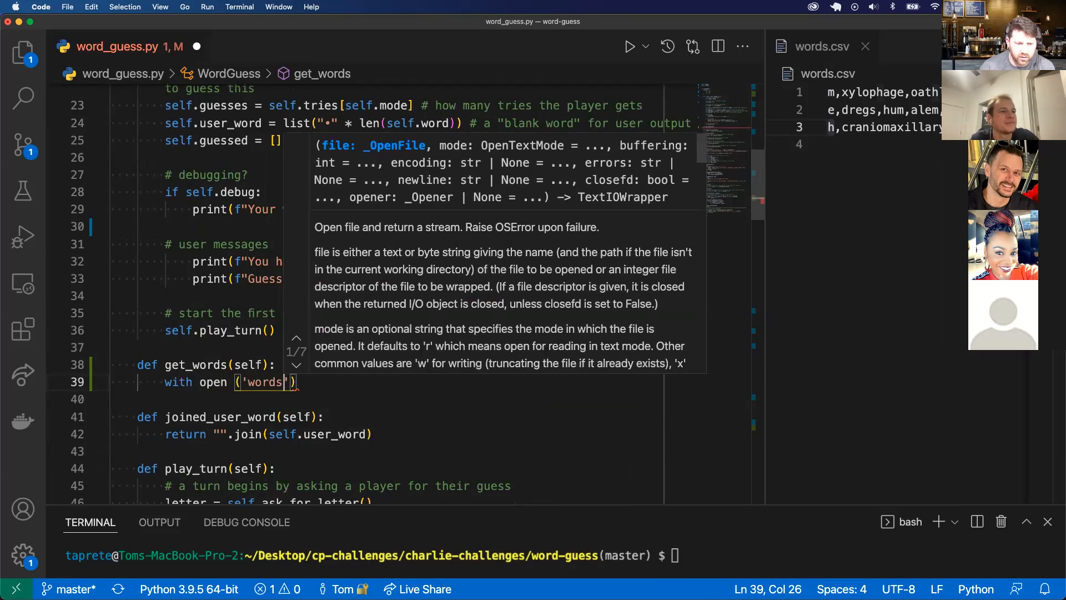
text(.csv)
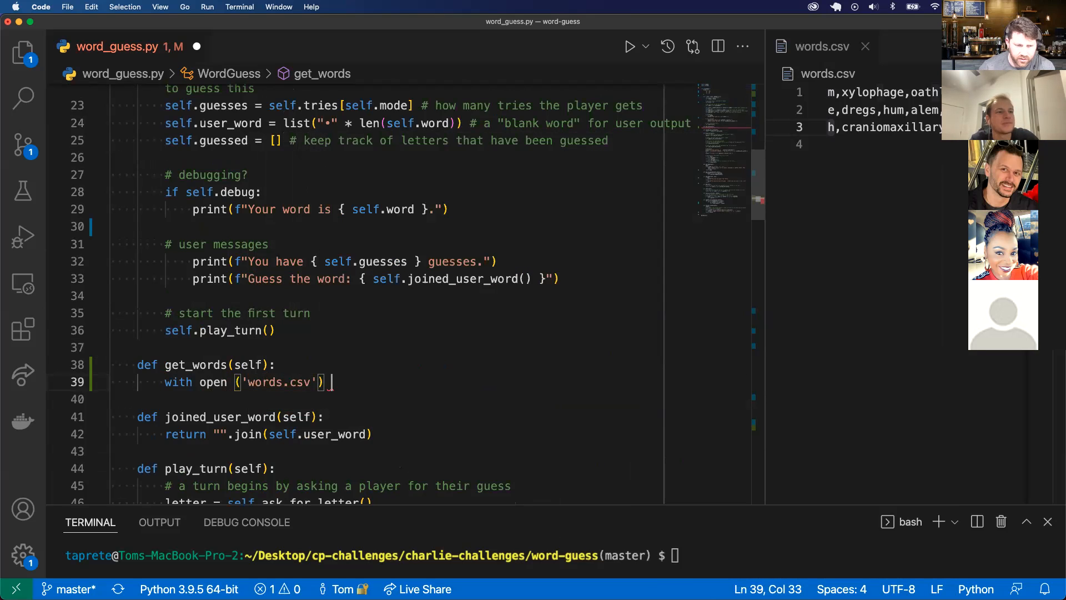
text(as)
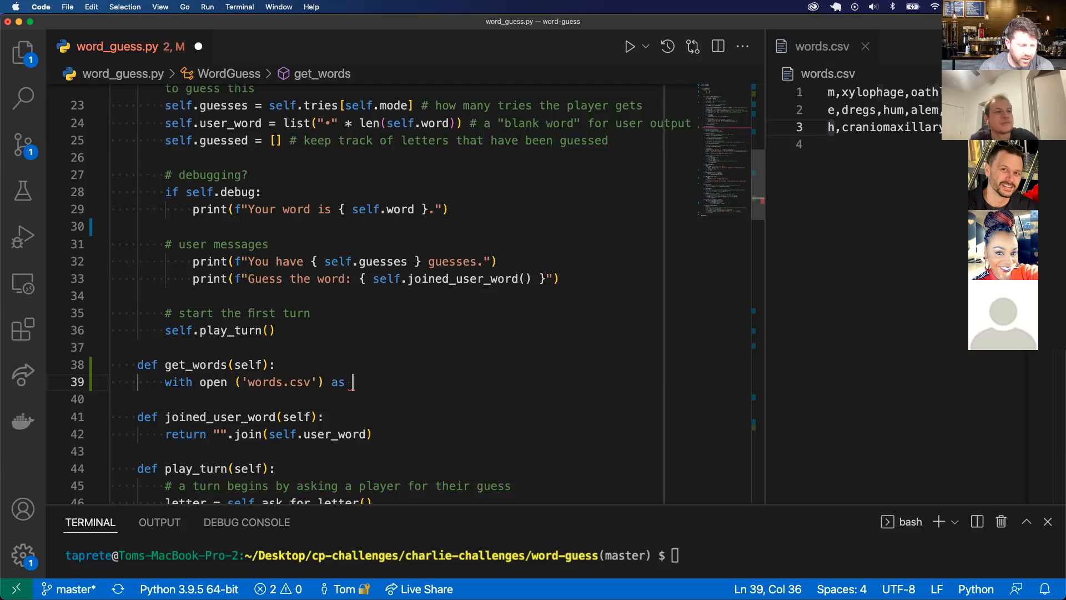
text(w)
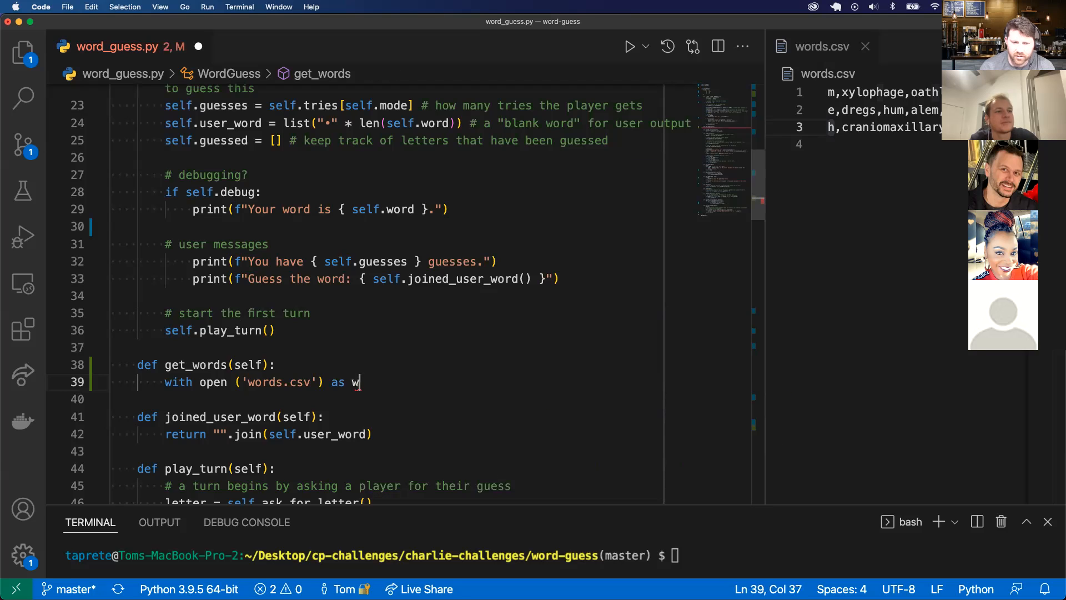
text(ord_c)
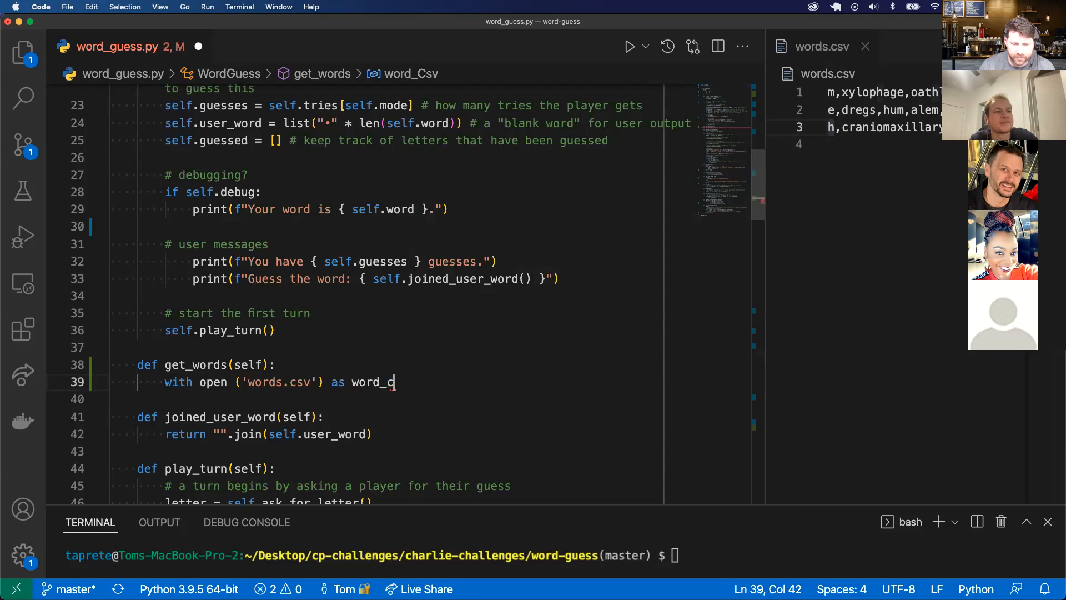
text(sv:)
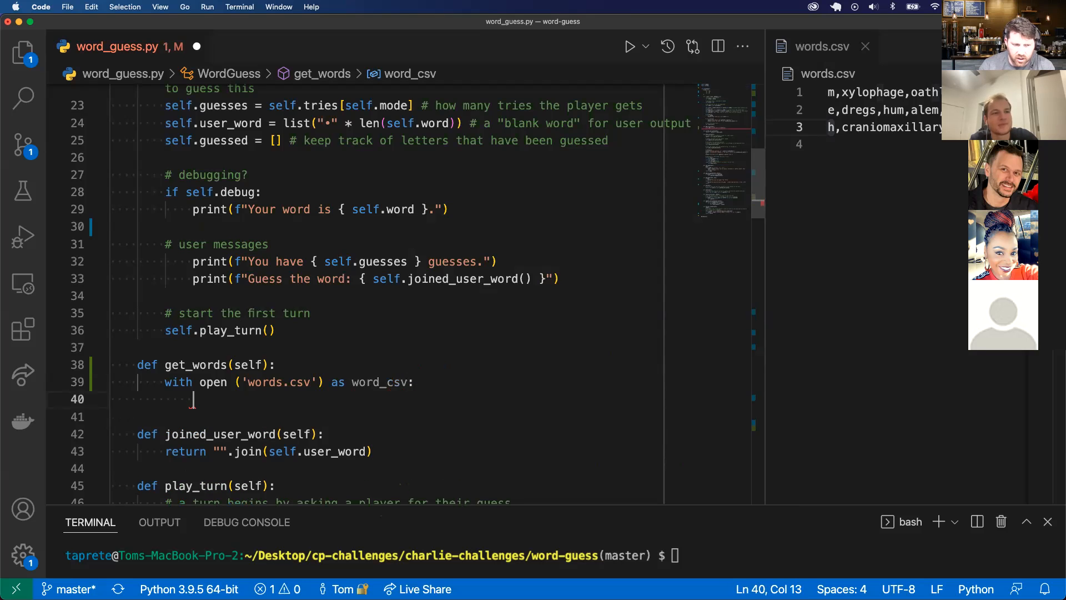
Create csv_reader = csv.reader(word_csv) inside the with block.
text(csv_reader)
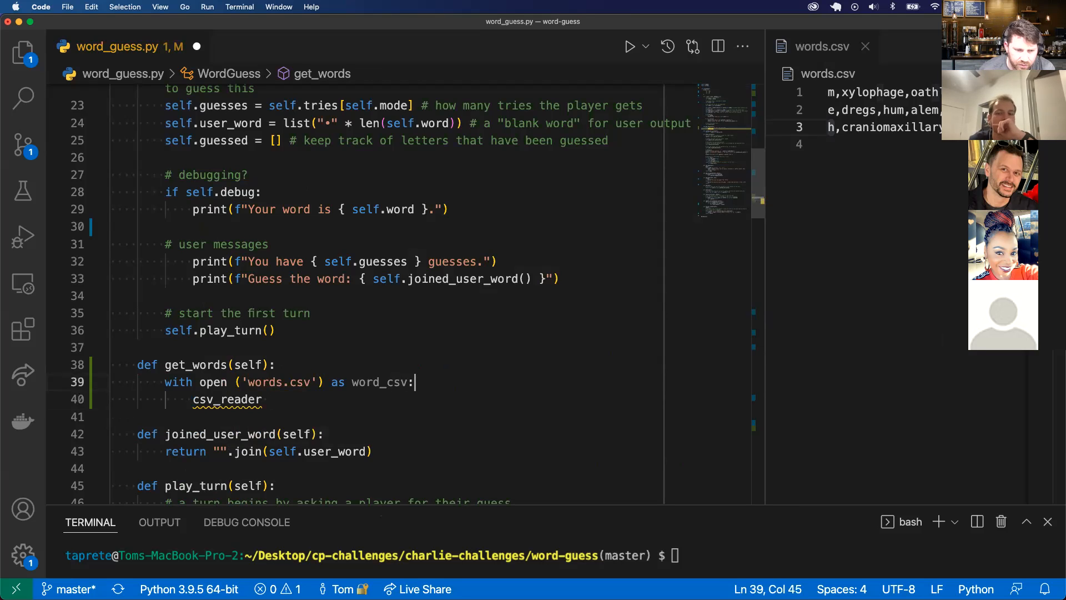
text(=)
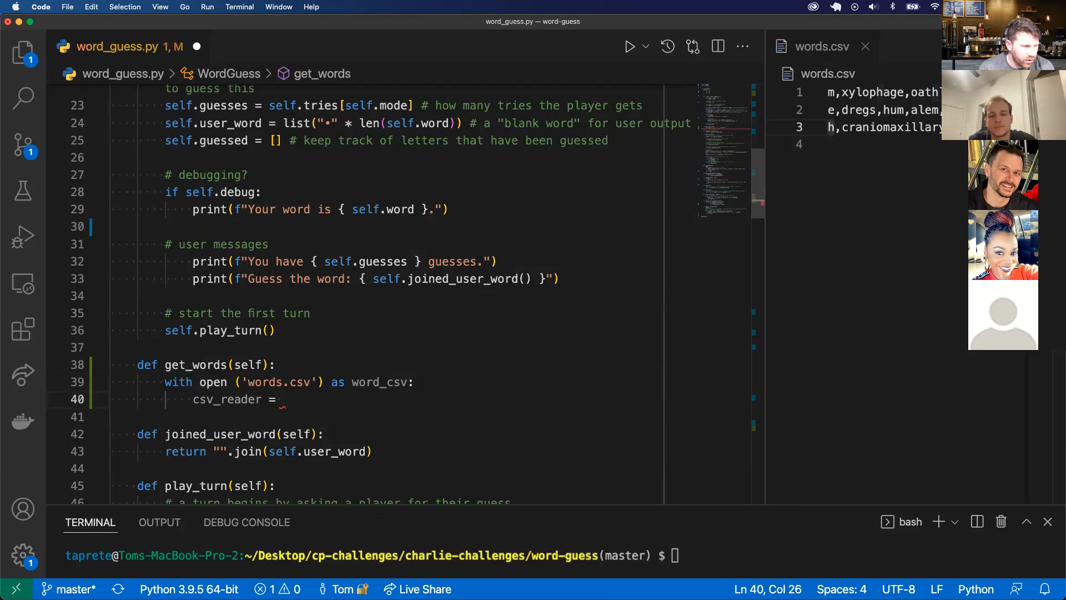
text(csv.reader(c))
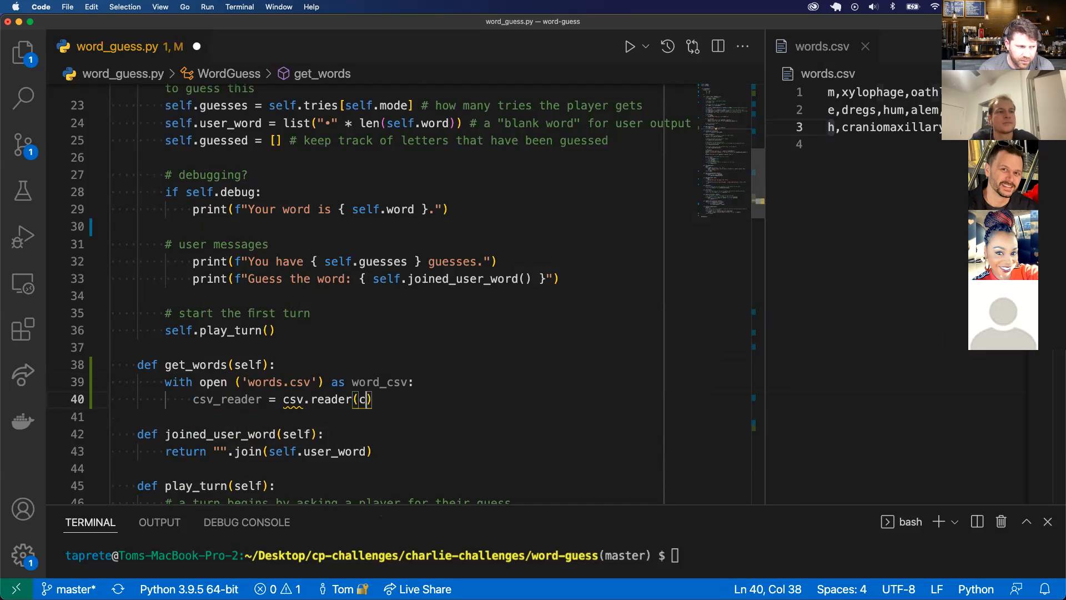
key(Backspace)
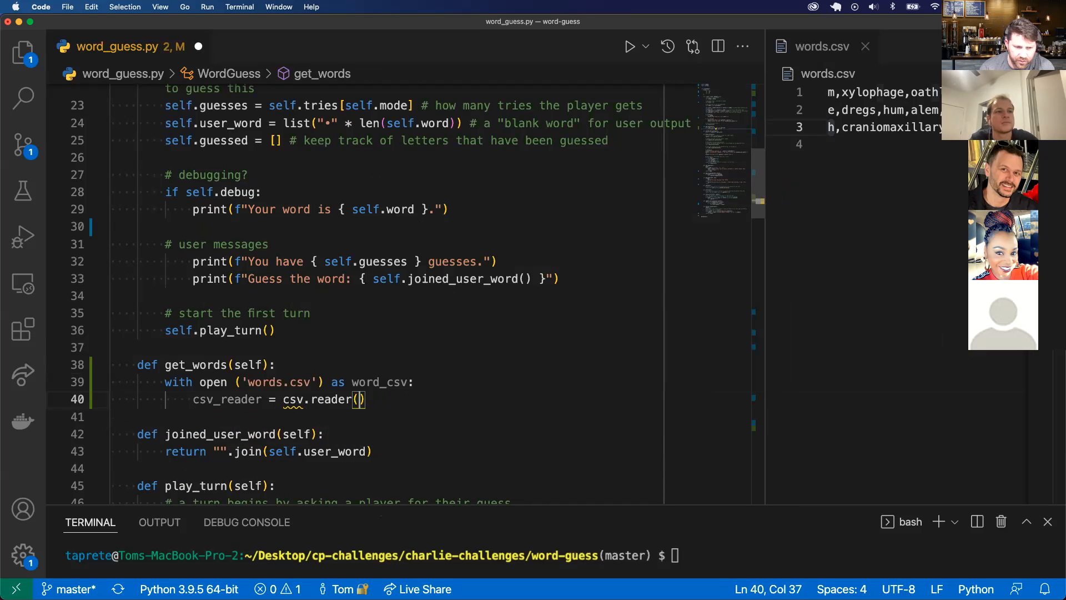
text(word_csv)
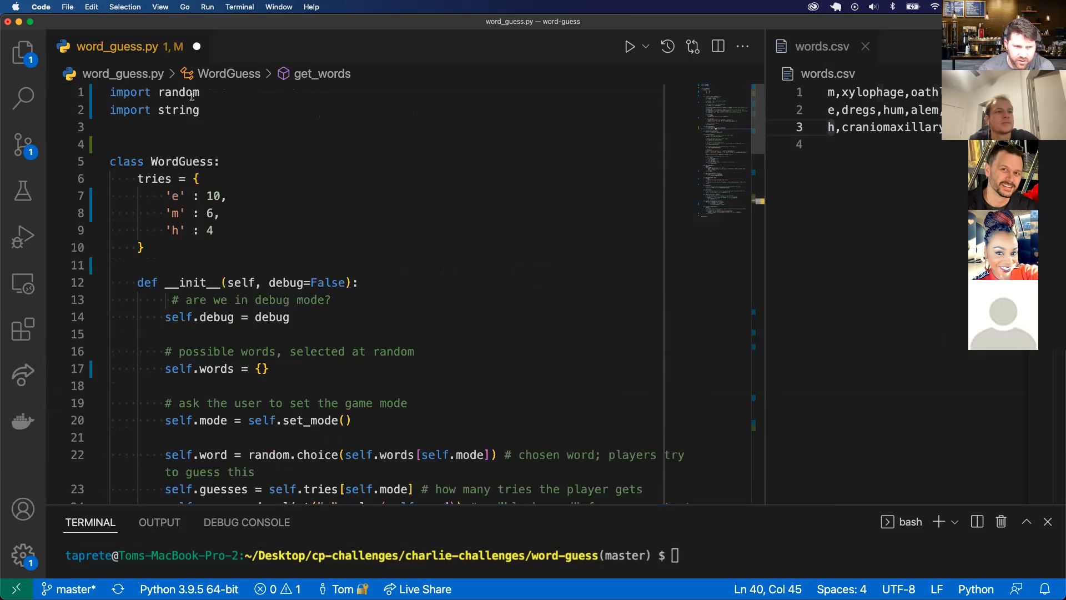
Add 'import csv' at the top of word_guess.py and scroll back to get_words.
text(i)
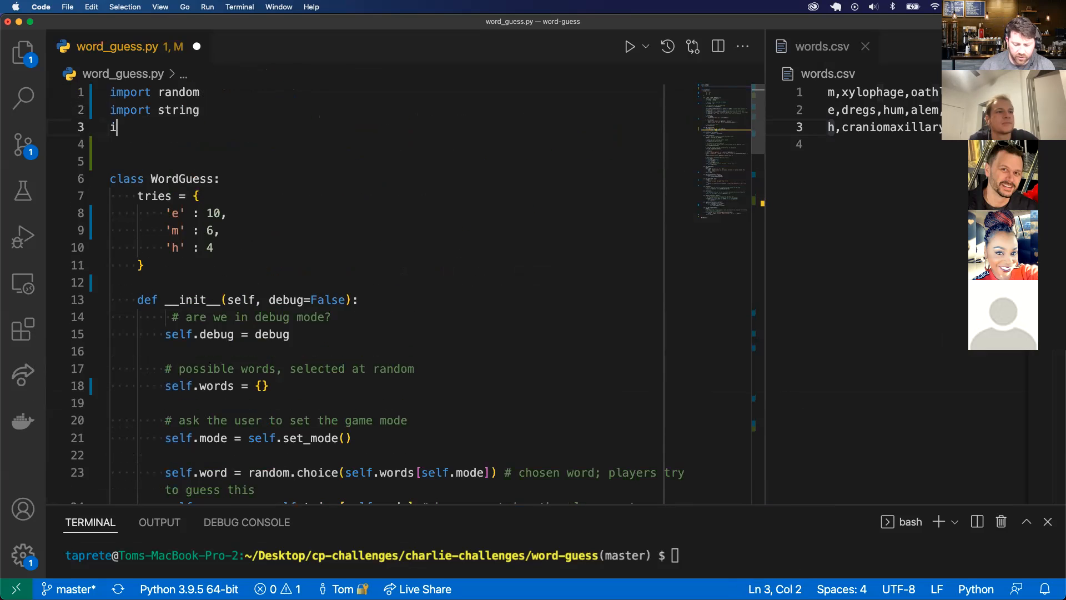
text(mport csv)
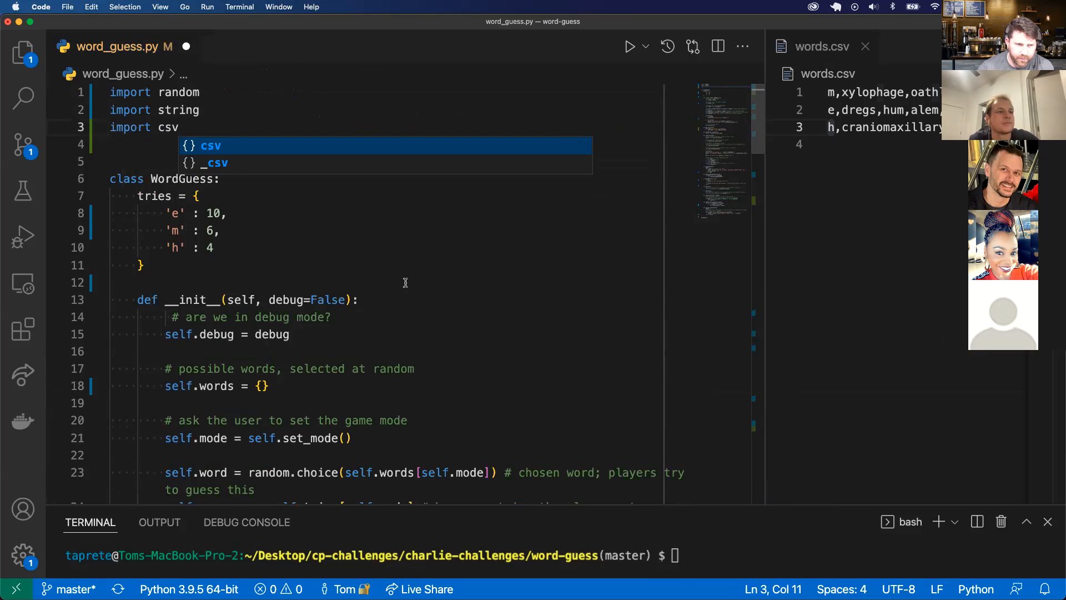
scroll(down, 3)
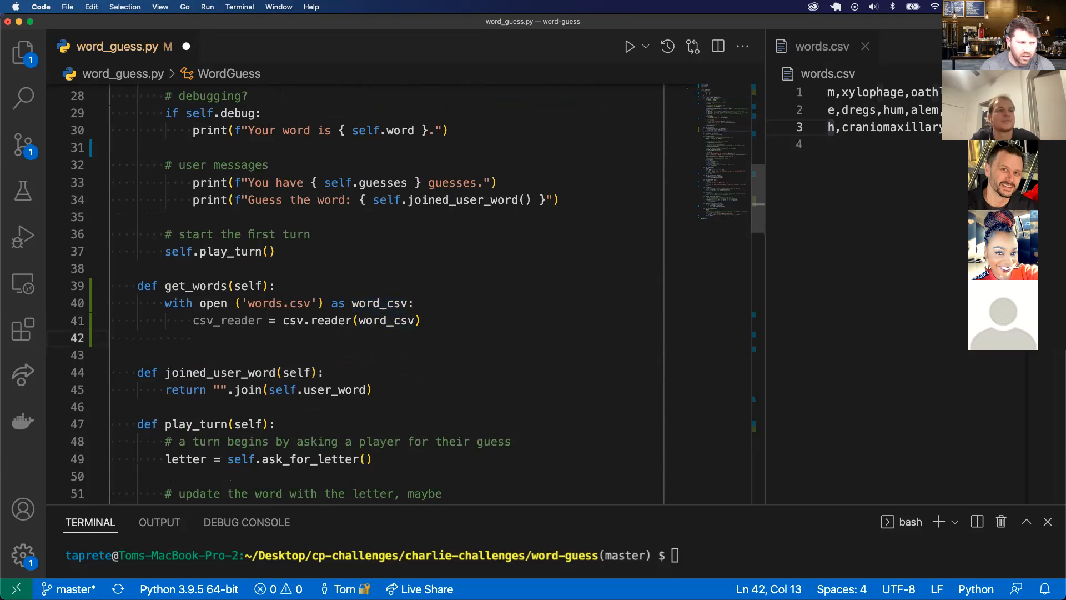
Add a 'for row in csv_reader' loop that prints each row.
text(for row)
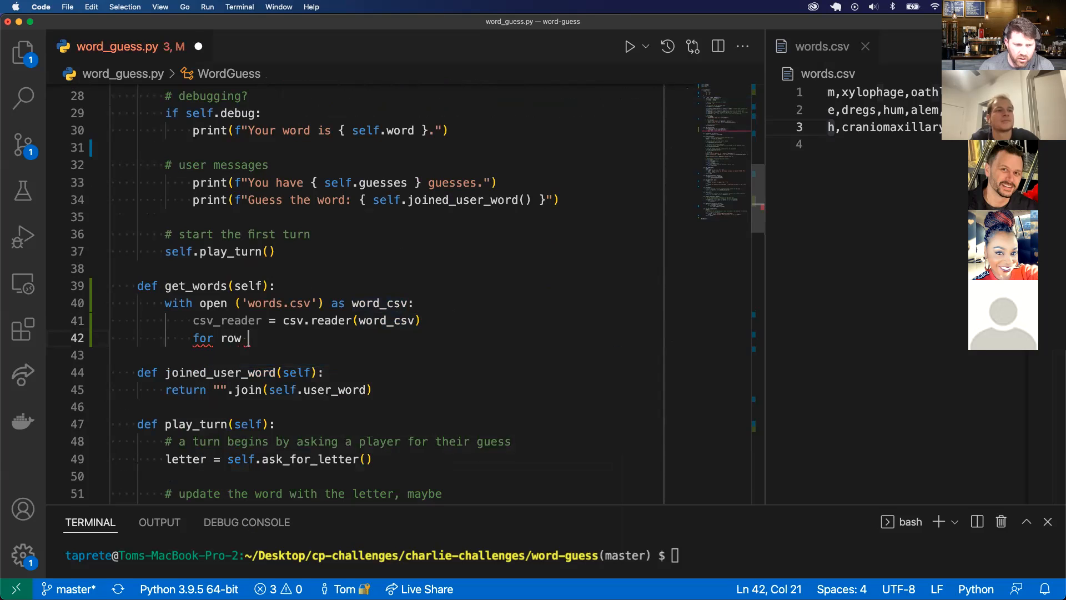
text(in csv_reader:)
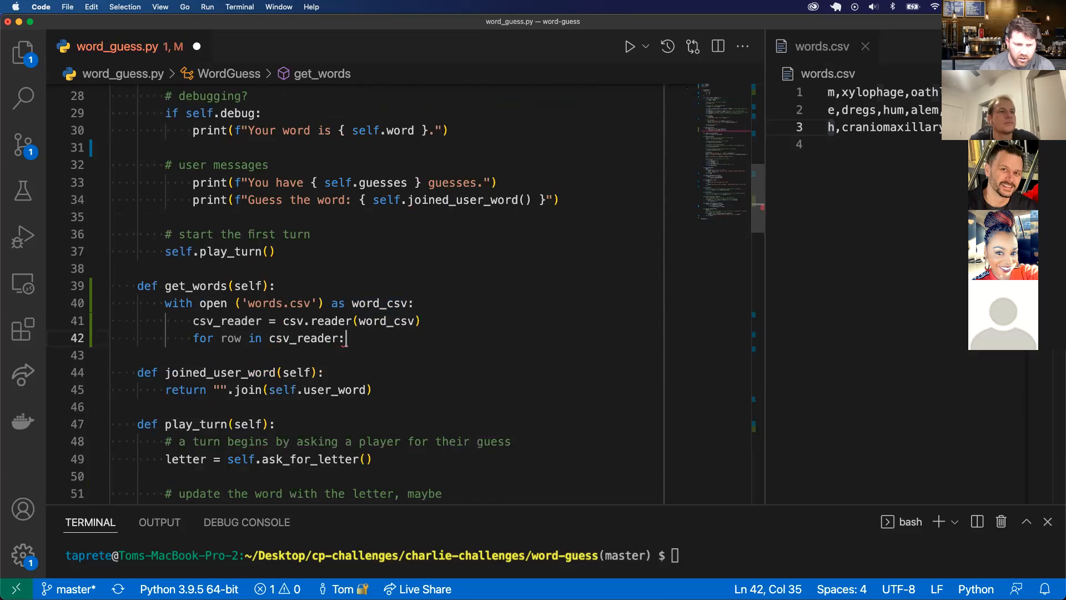
text(print(r)
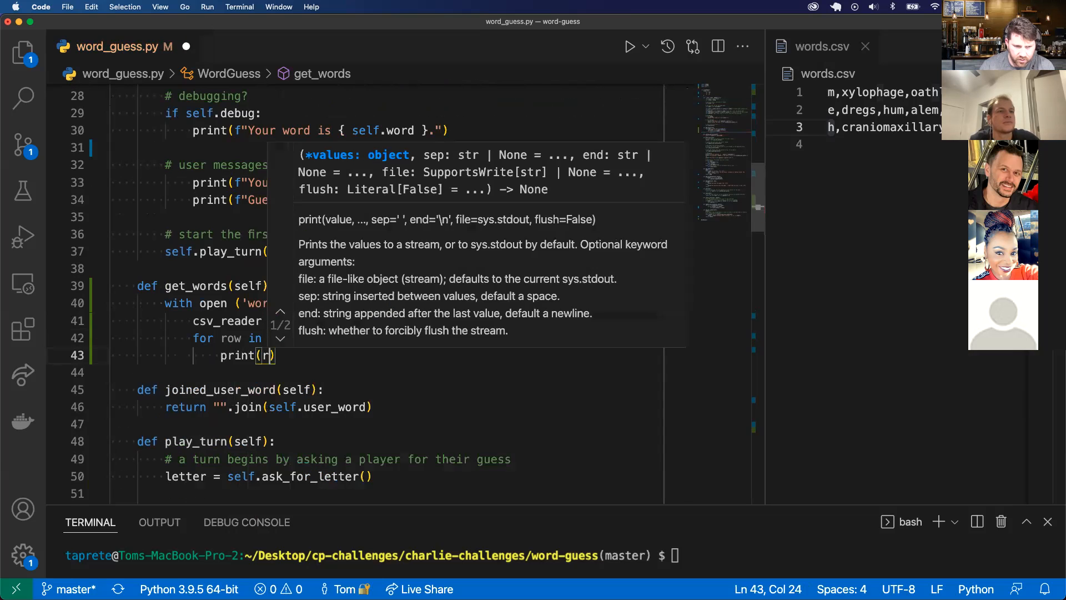
click(184, 285)
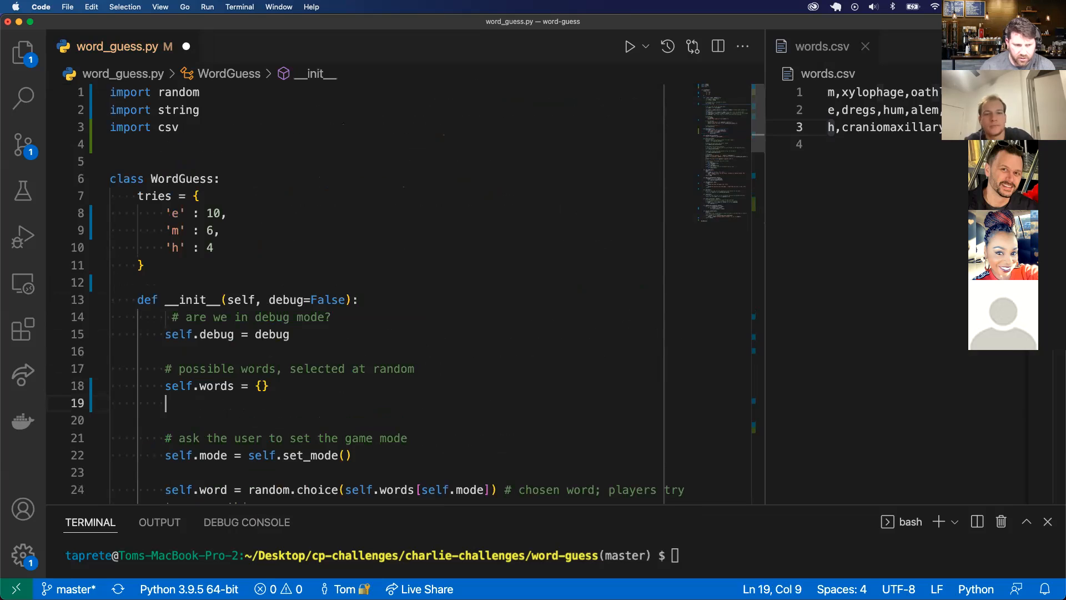
Type self.get_words() on the new line after self.words = {}.
text(self.get_words()
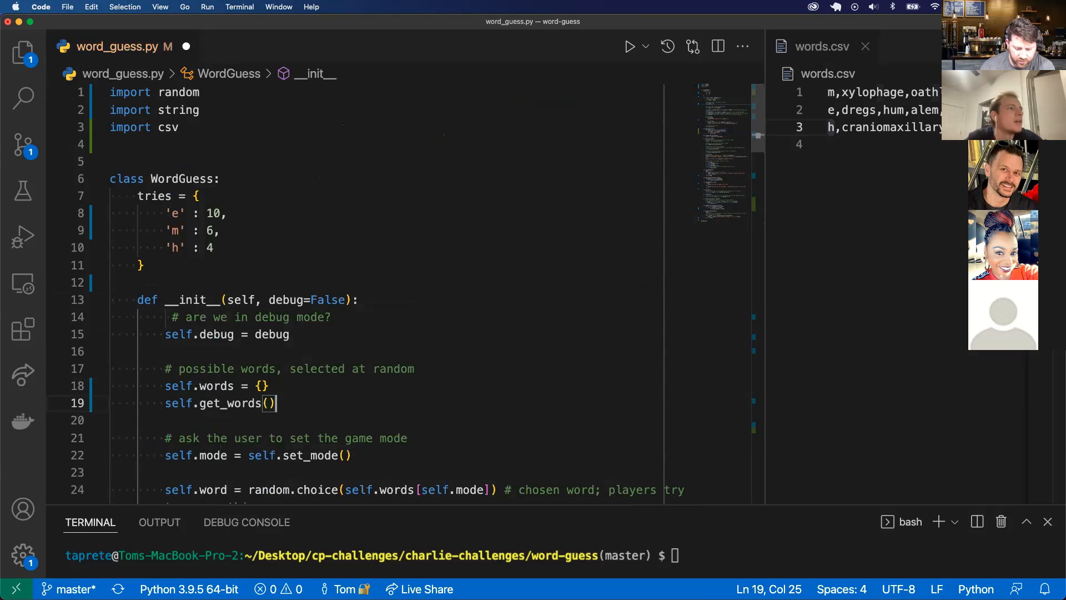
scroll(down, 3)
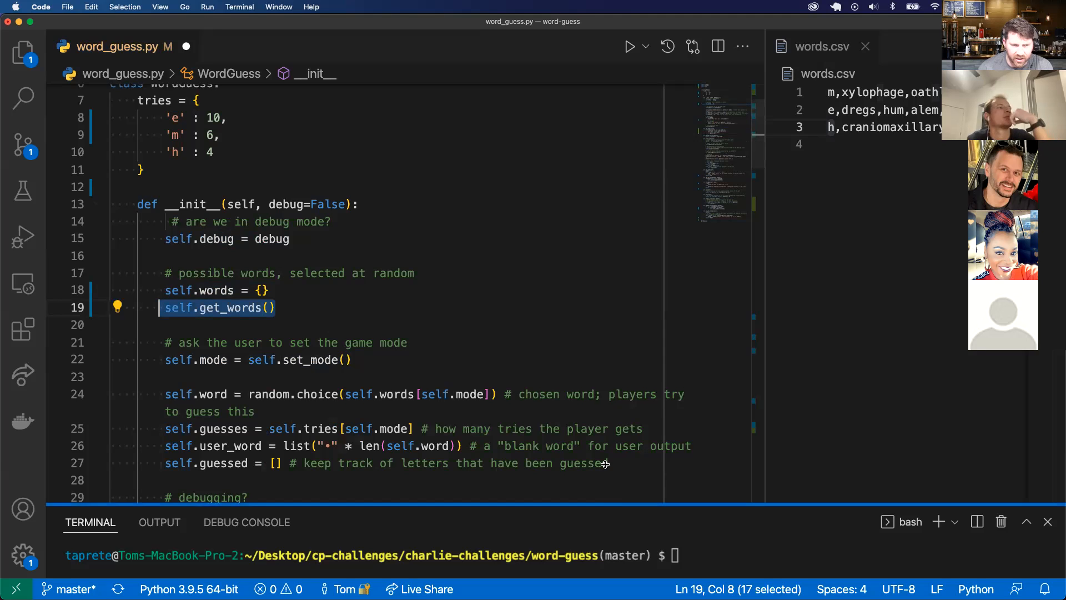
Enlarge the terminal, clear it, and run python word_guess.py to see the rows.
drag(599, 506, 599, 333)
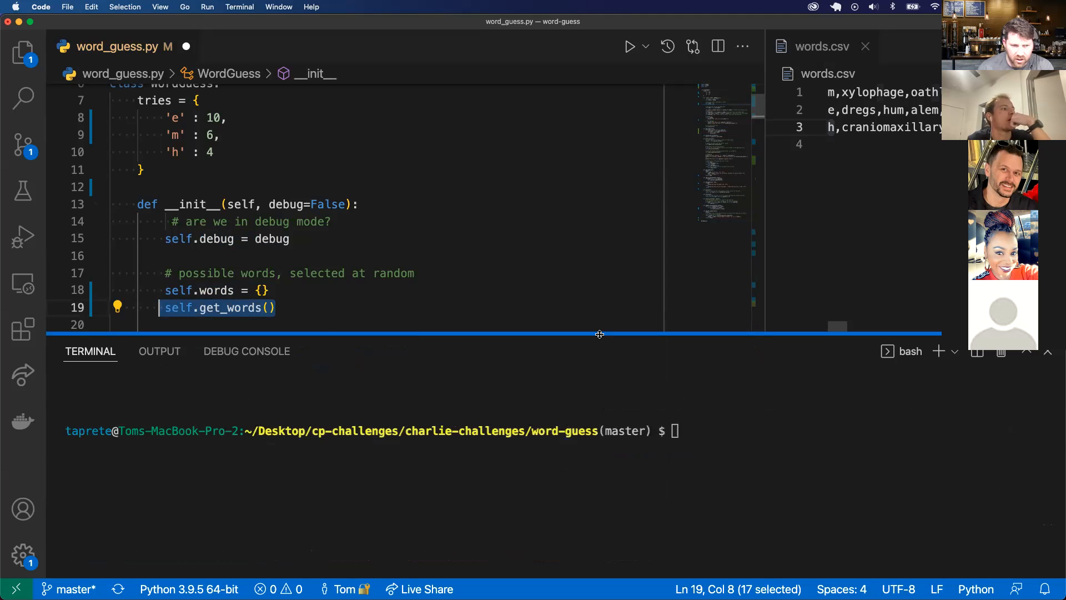
text(cle)
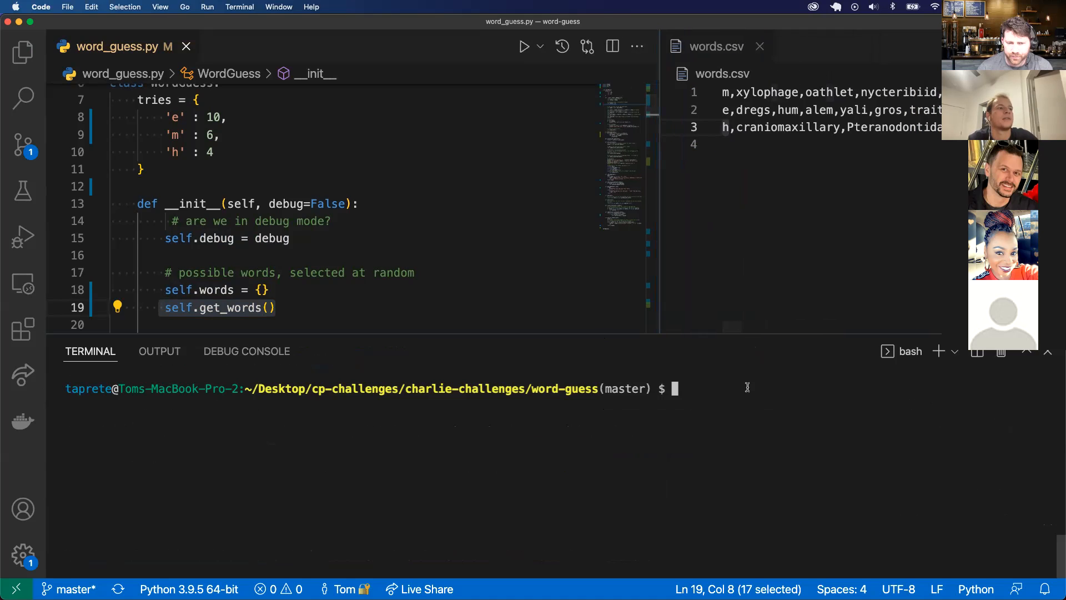
text(python)
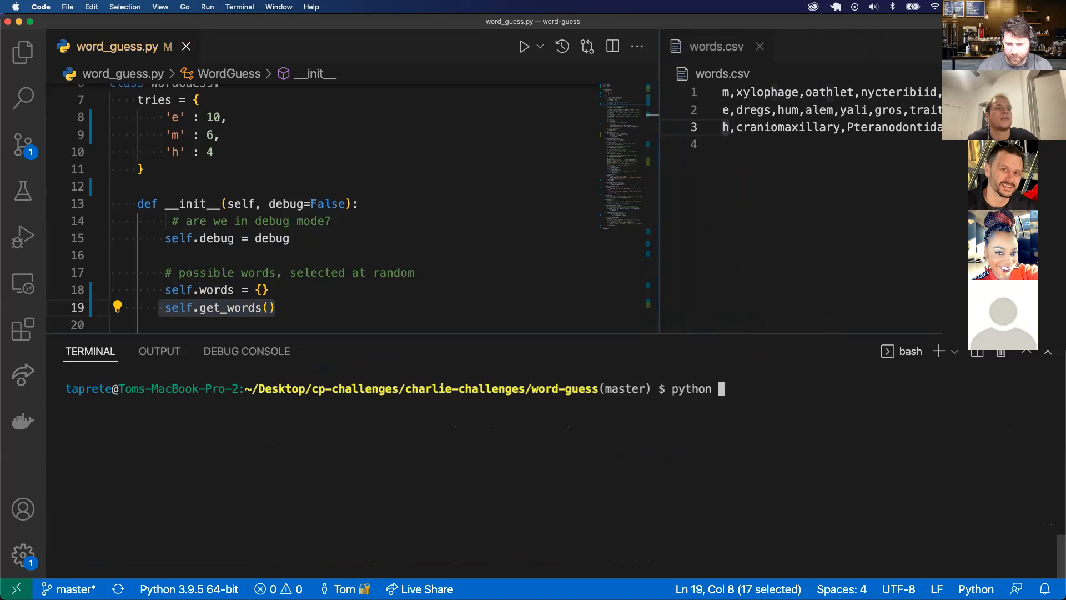
text(word_g)
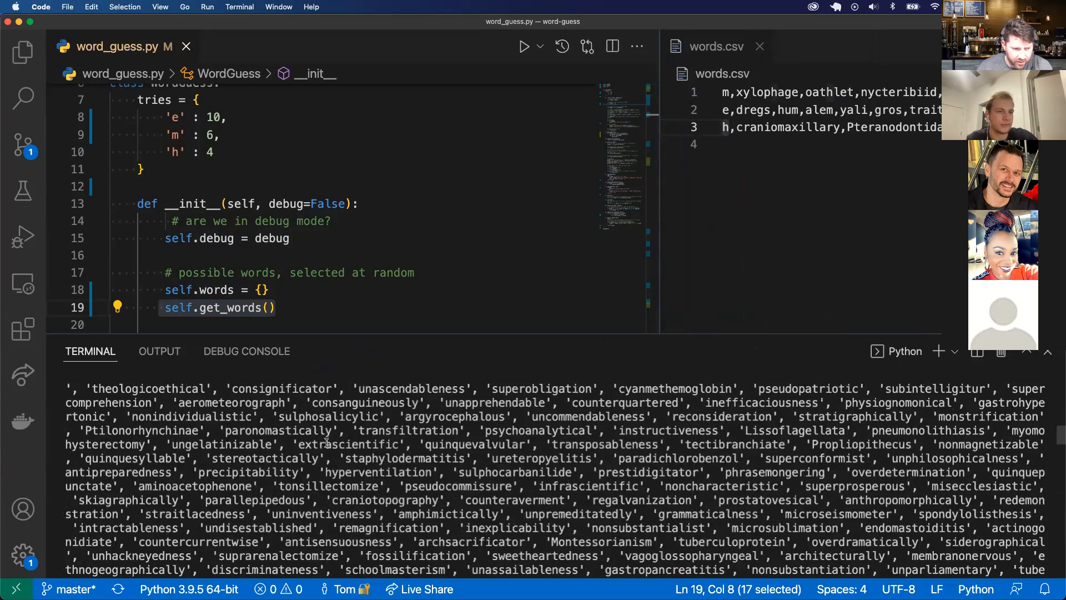
scroll(down, 3)
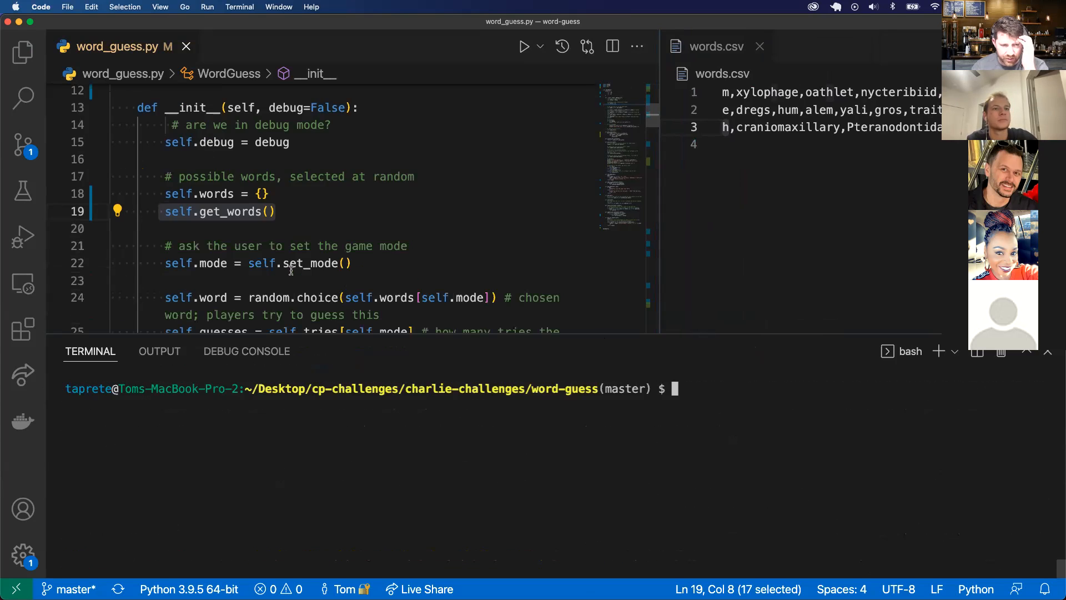
scroll(down, 3)
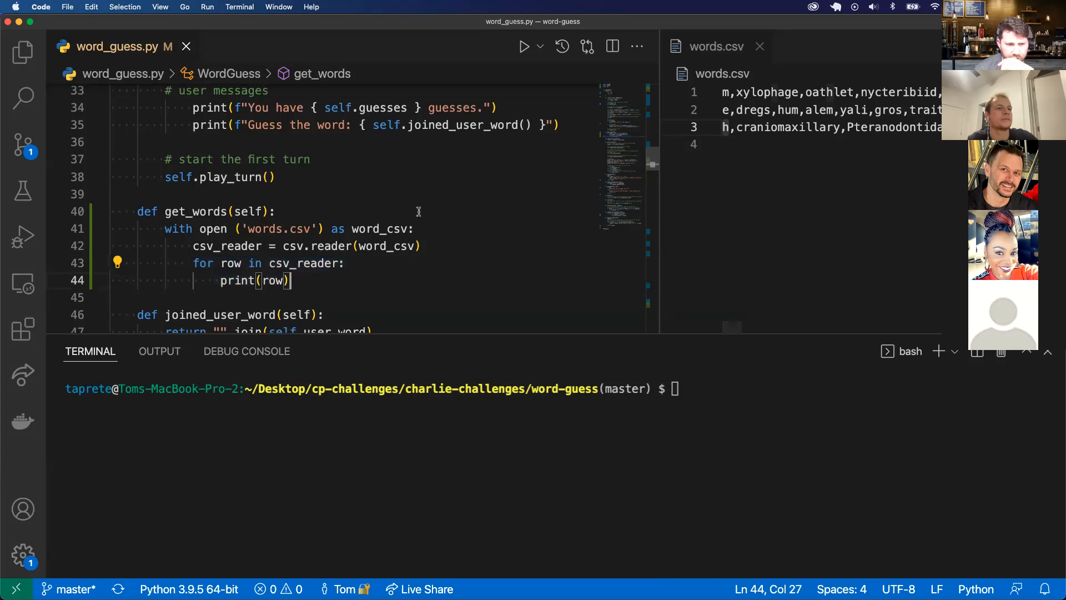
Add an empty words_dict = {} after opening words.csv.
click(422, 228)
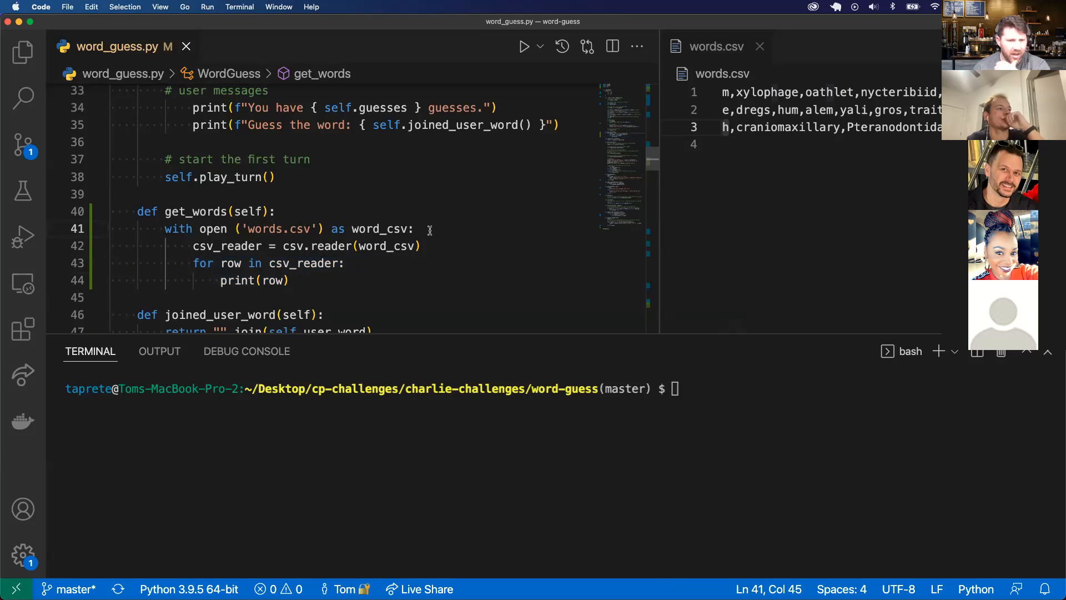
text(words_)
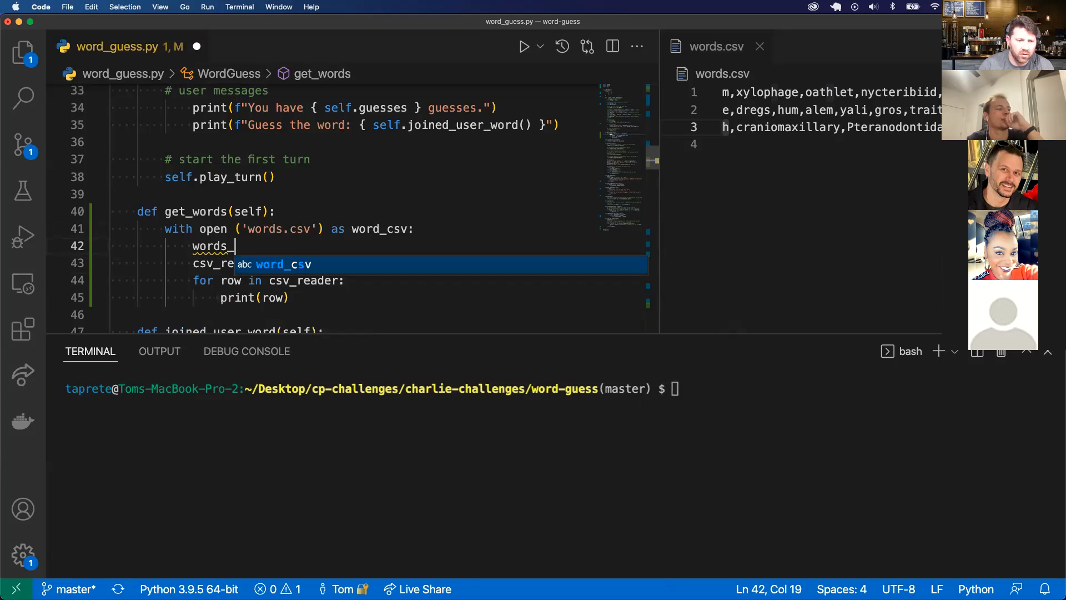
text(dict =)
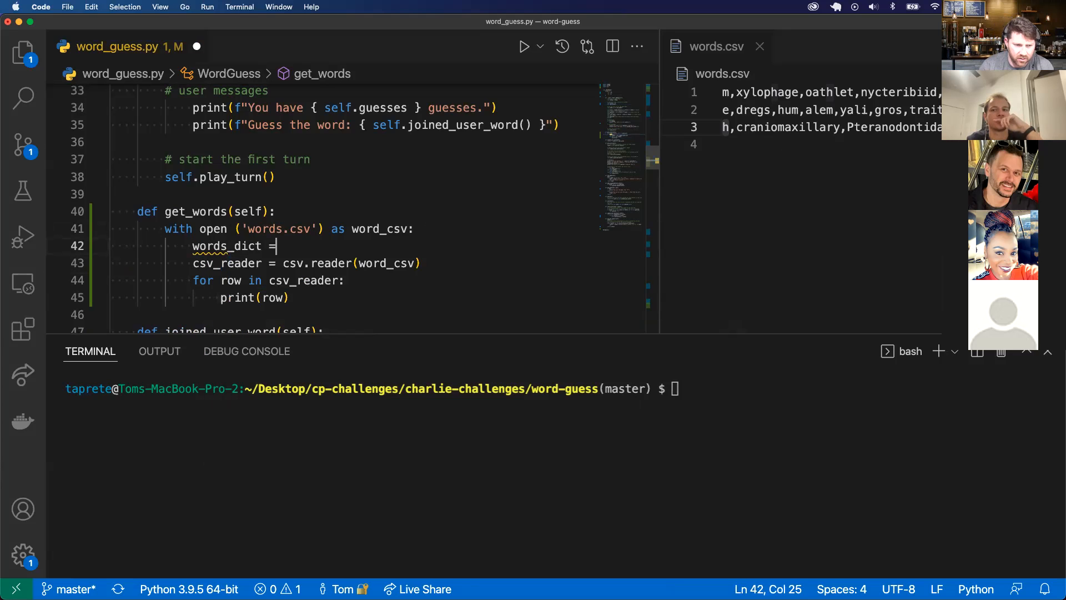
text({})
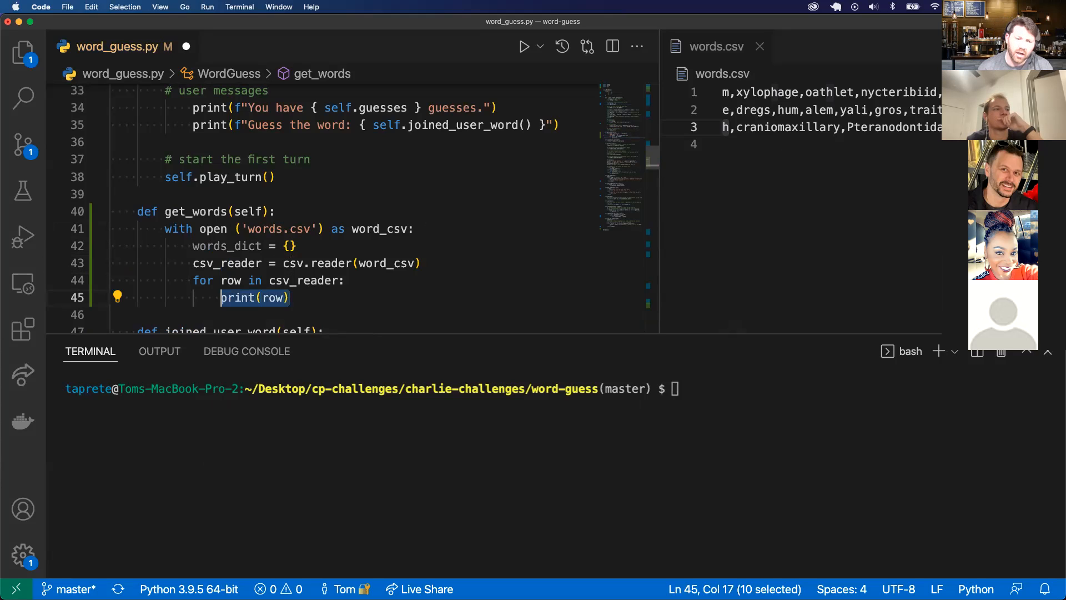
Print only row[0] and rerun python word_guess.py to show m, e, h.
text([)
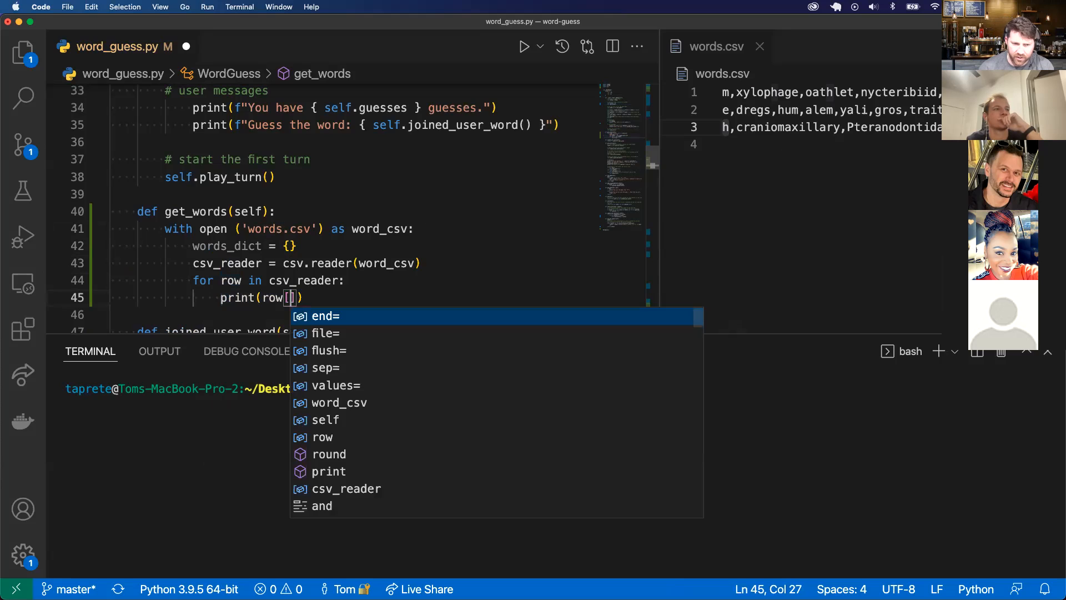
text(0)
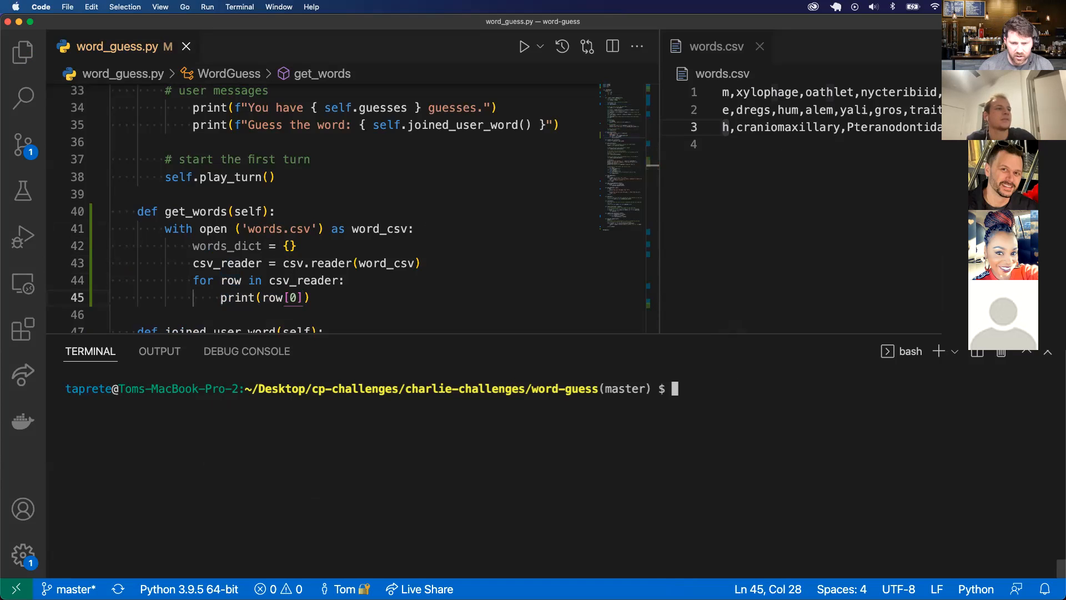
text(python word_guess.py)
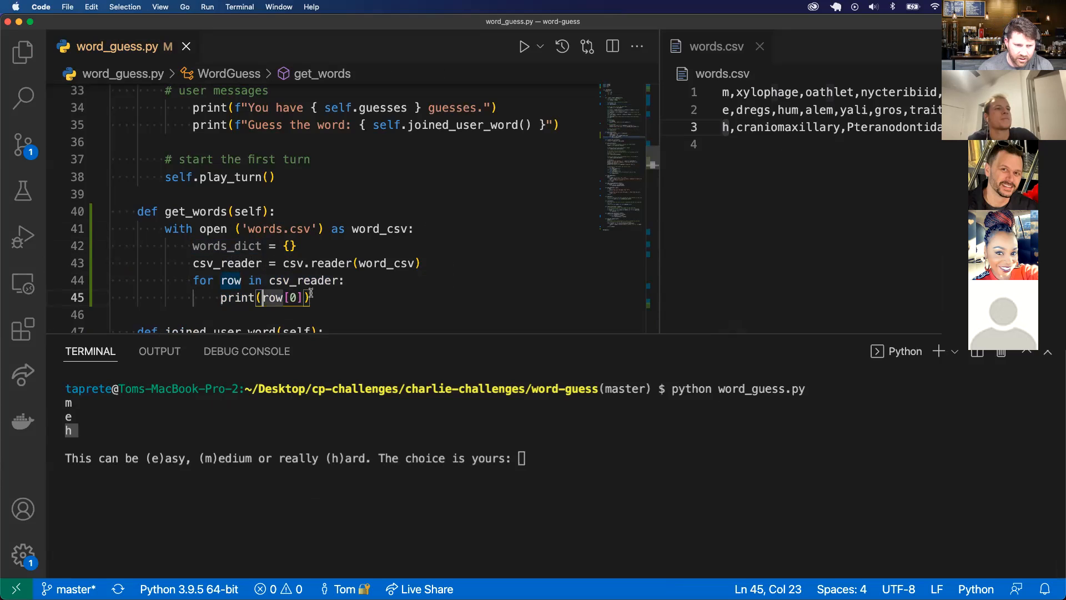
Set words_dict[row[0]] = None in the loop and print words_dict afterwards.
text(words_dict[)
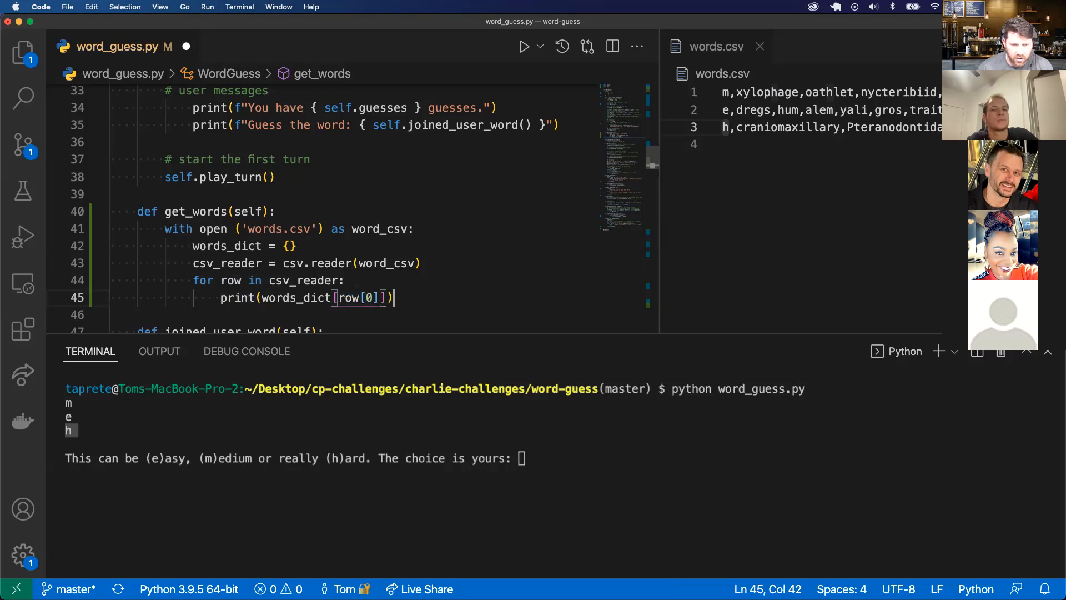
text(print(row)
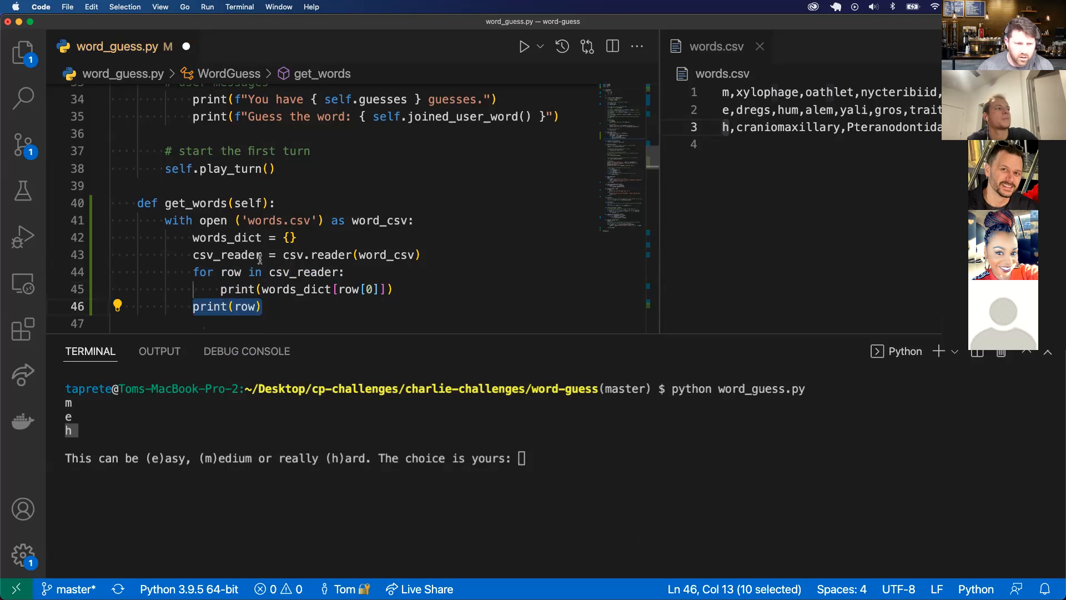
double_click(245, 306)
text(words_dict)
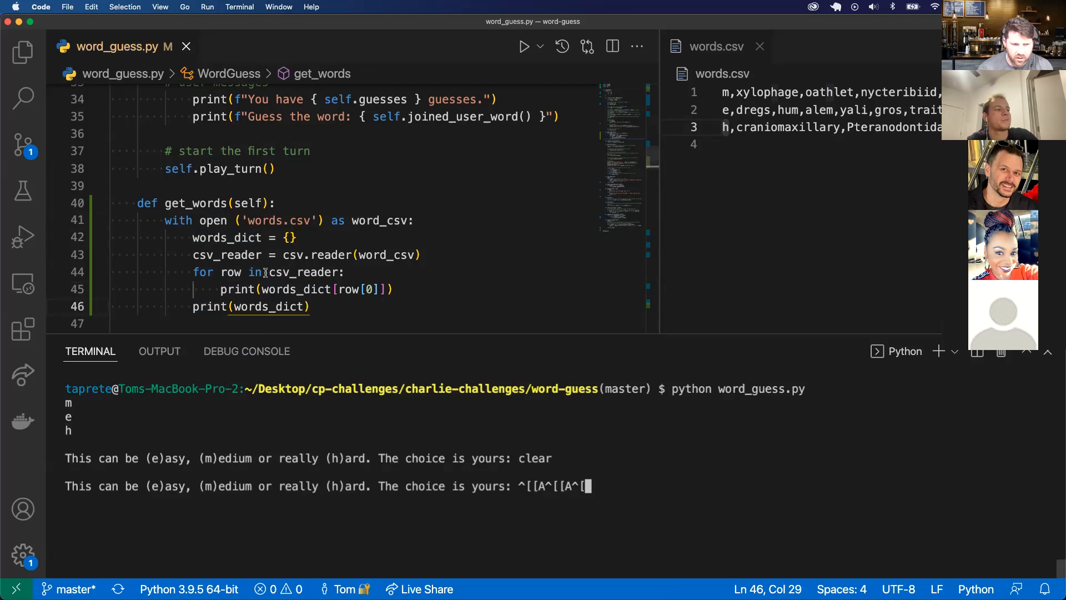
double_click(237, 288)
text( = ')
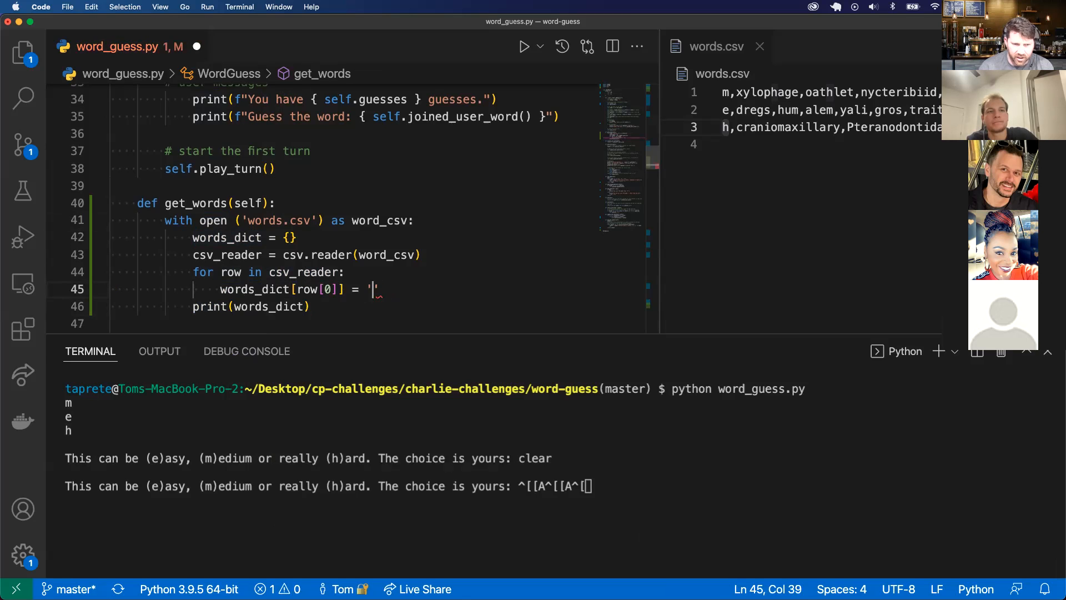
text(None)
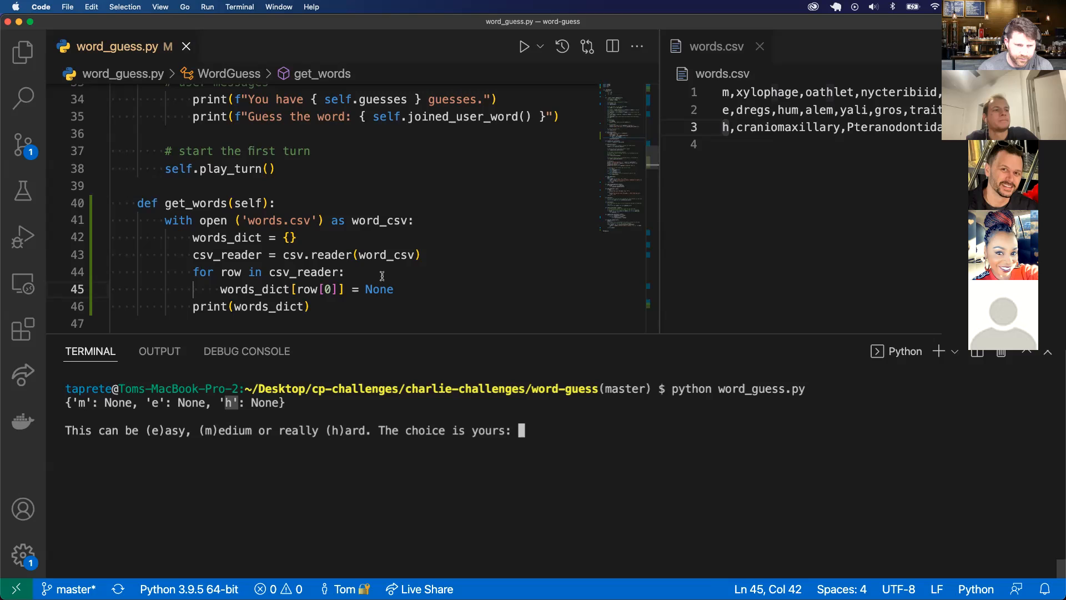
double_click(379, 289)
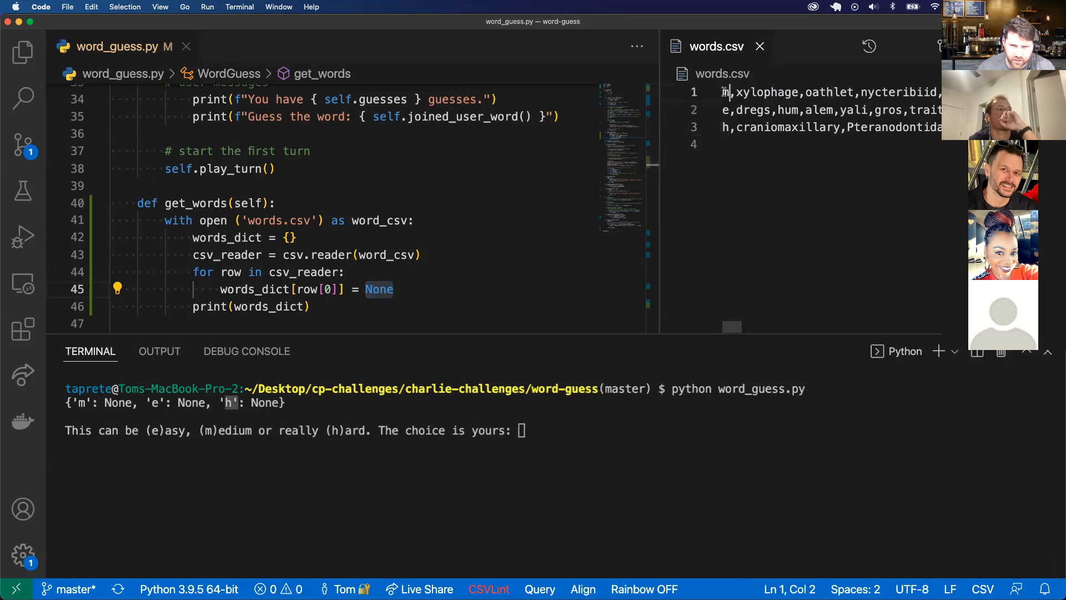
Store row[1:] under each words_dict[row[0]] and rerun the script to print the lists.
click(727, 109)
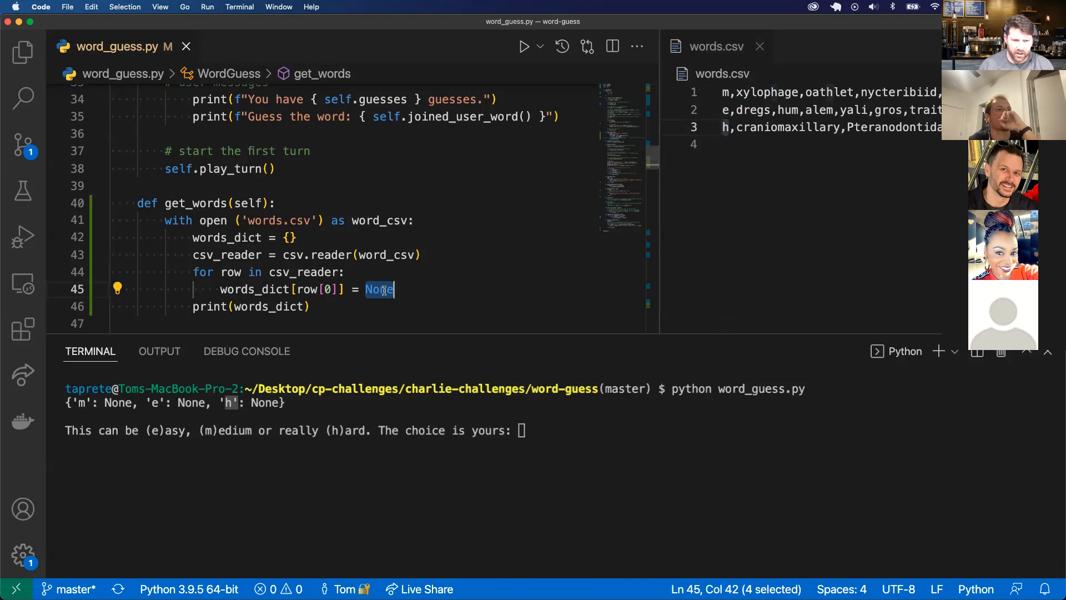
text(row)
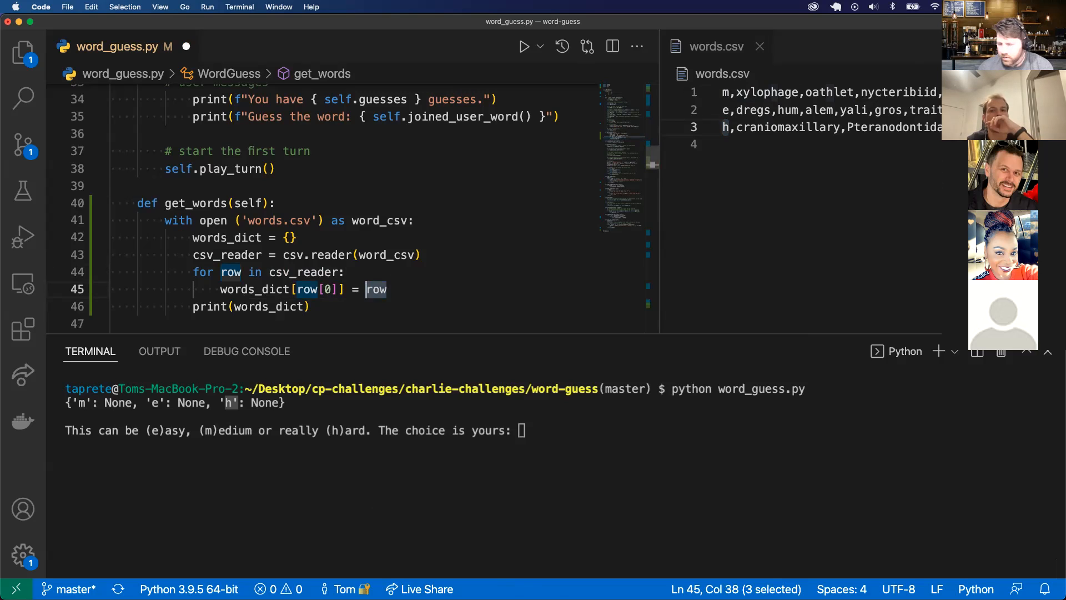
text([])
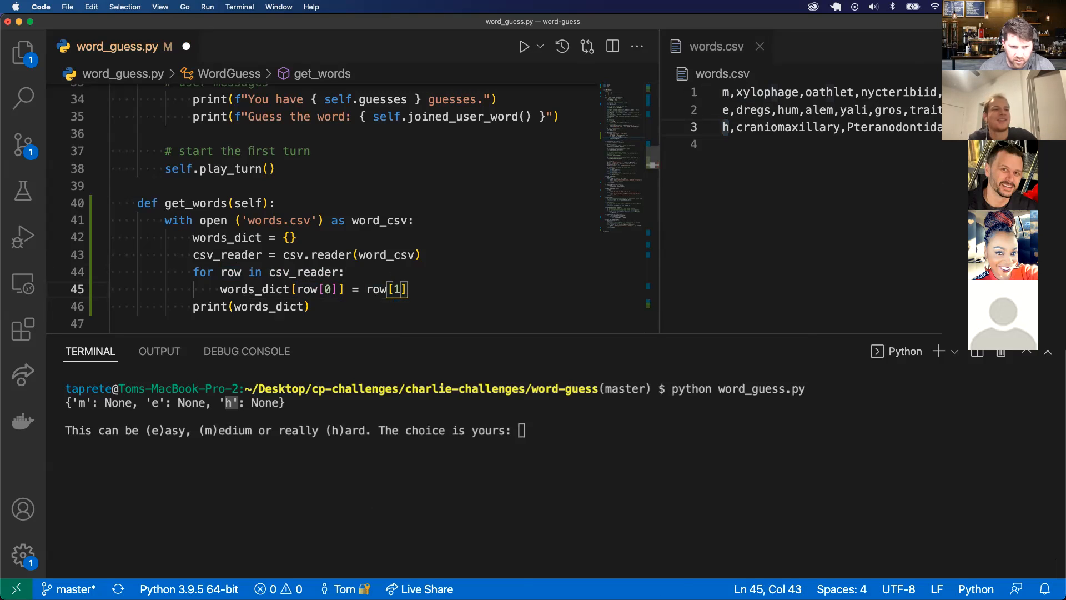
text(:)
click(561, 389)
text(python word_guess.py)
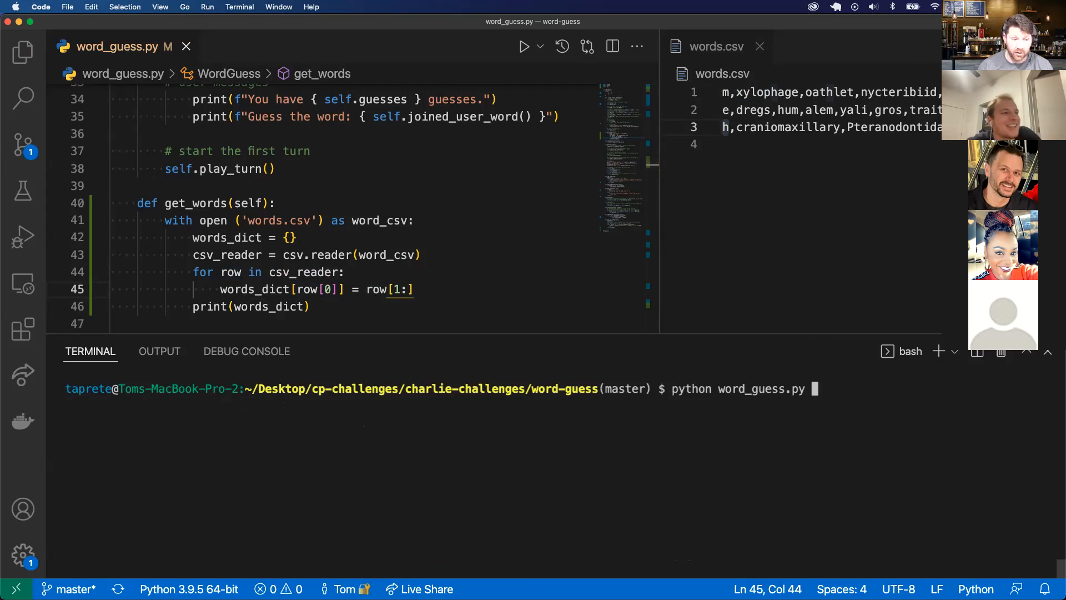
key(Return)
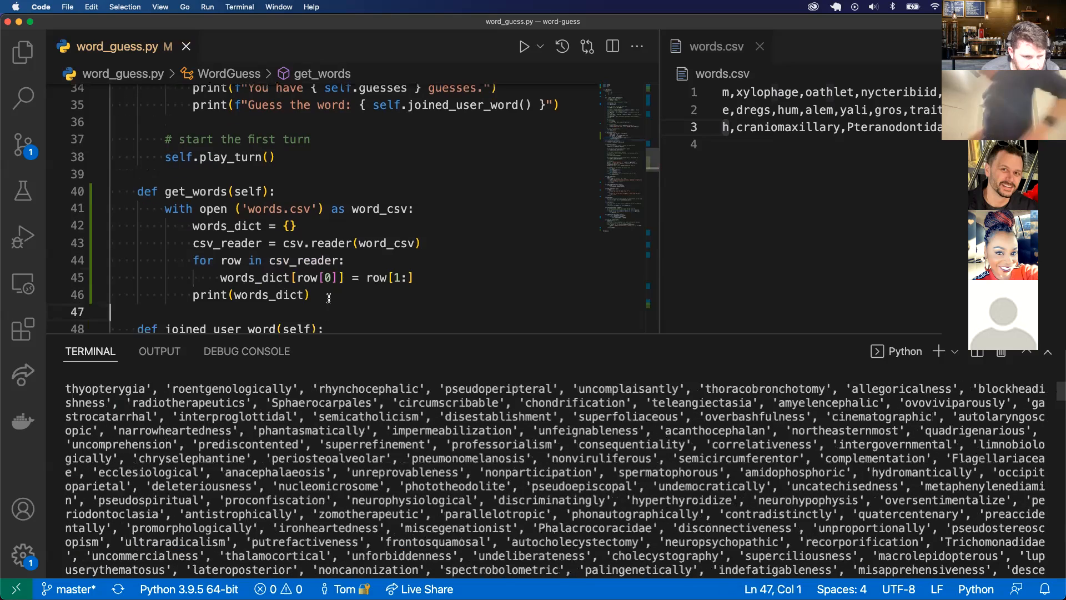
text(ret)
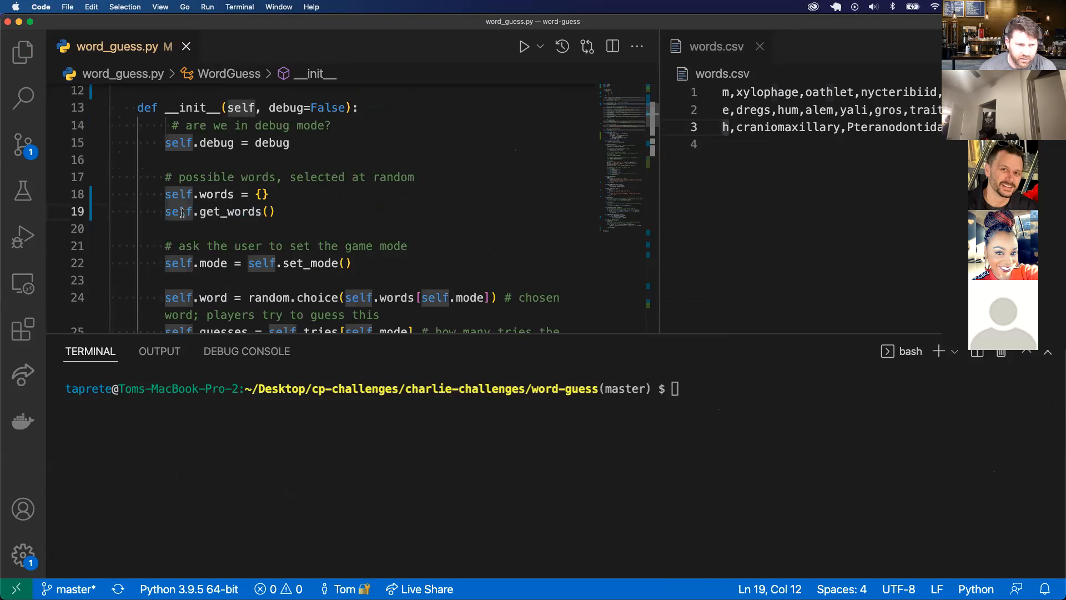
Replace the standalone get_words call with self.words = self.get_words() in __init__.
key(Backspace)
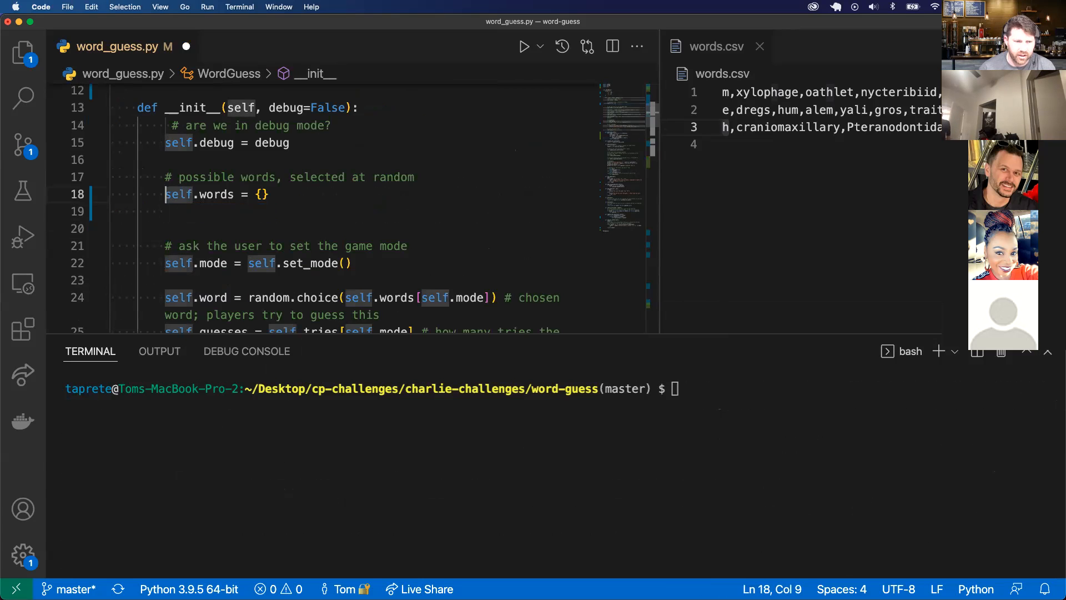
text(self.get_words())
click(561, 389)
text(python word_guess.py)
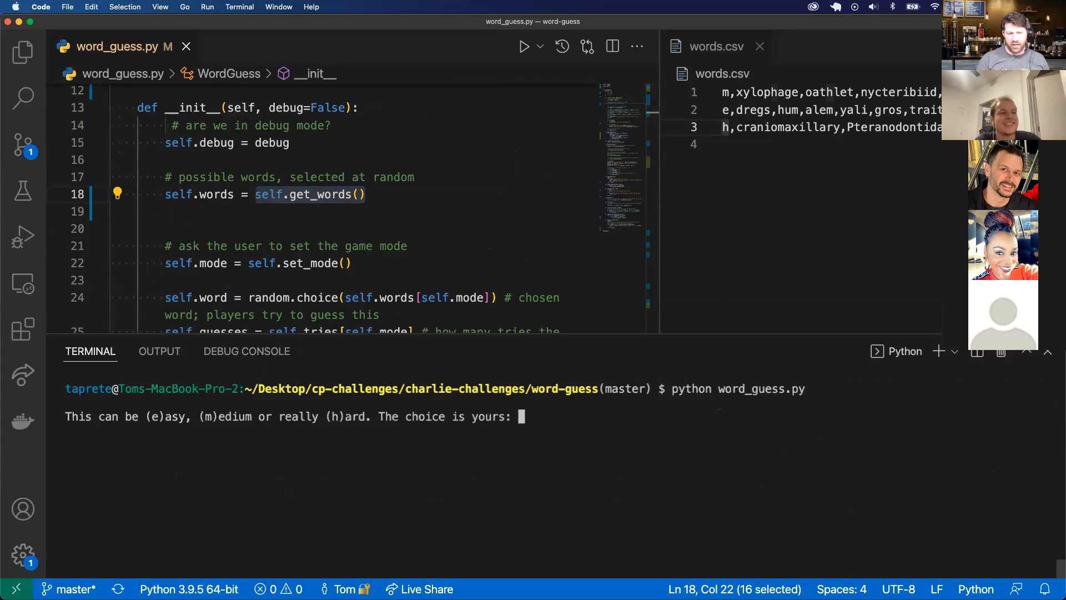
text(e)
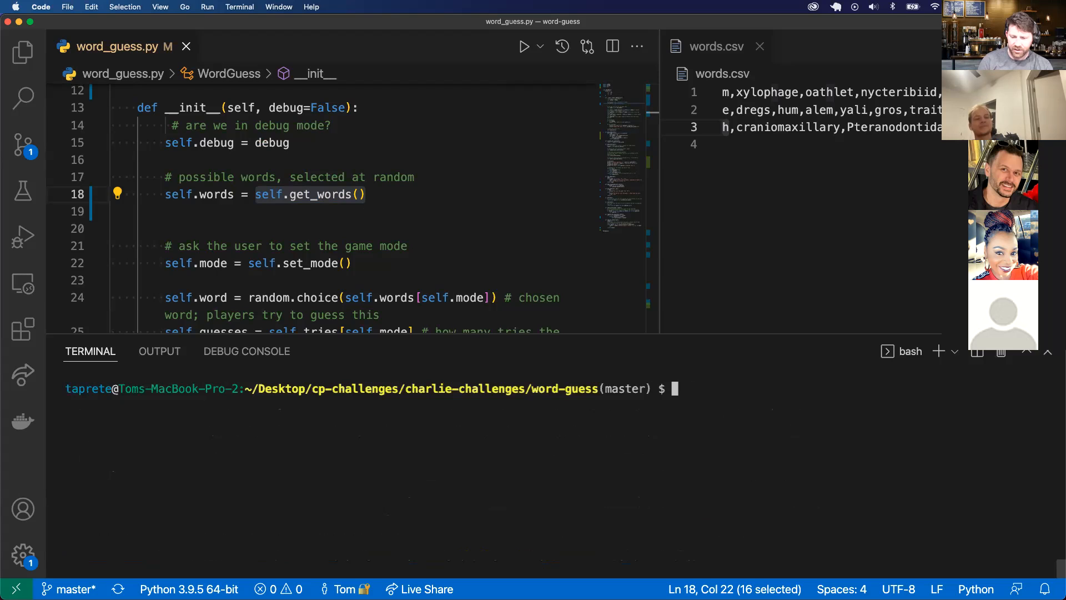
Run python word_guess.py and try medium (m) and hard (h) modes, stopping each with Ctrl+C.
text(python word_guess.py)
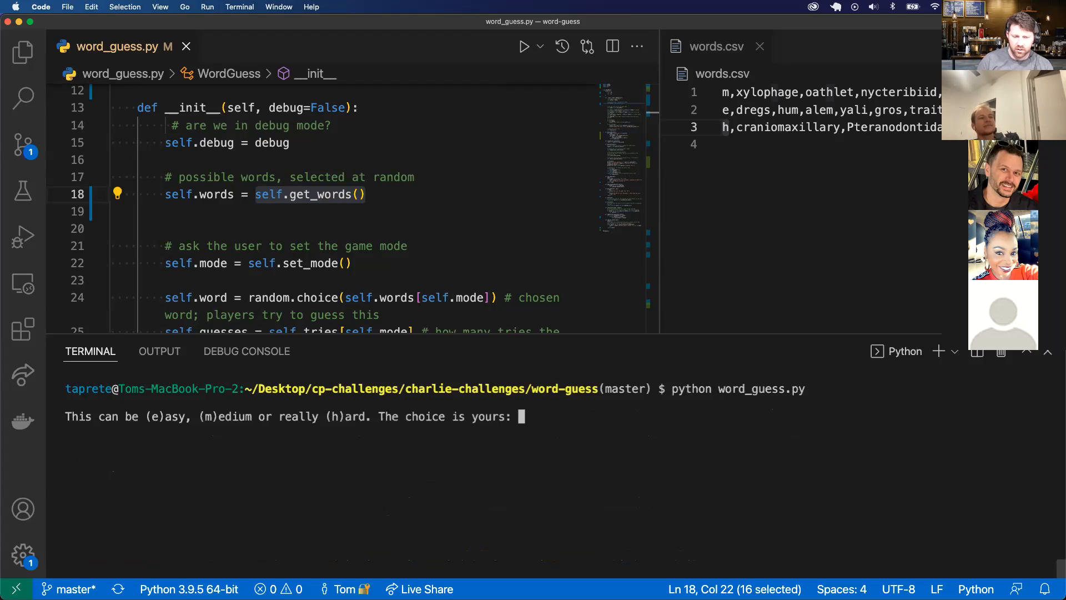
text(m)
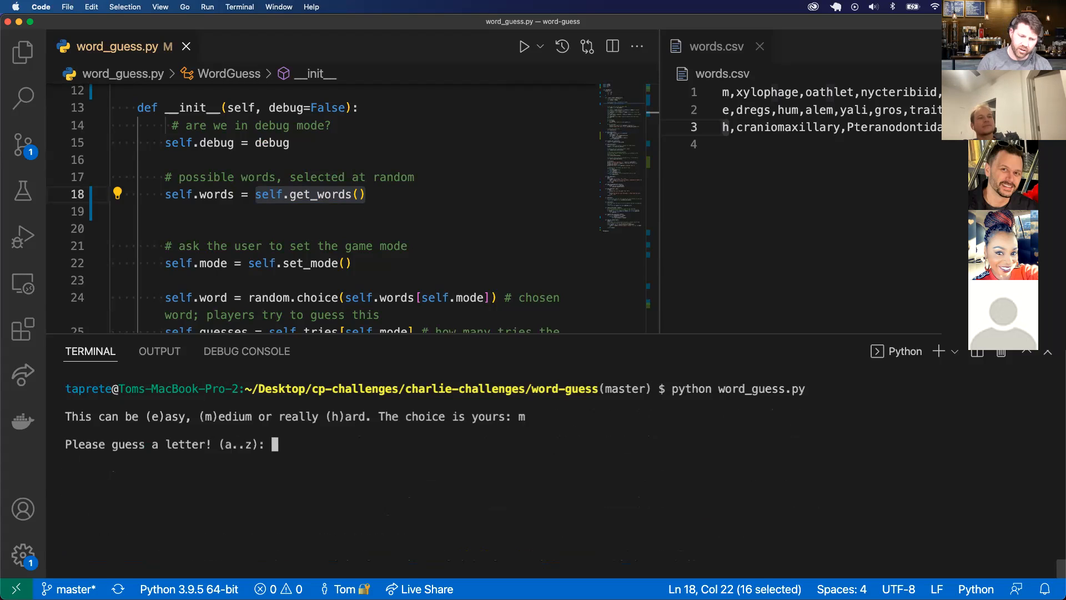
text(a)
text(i)
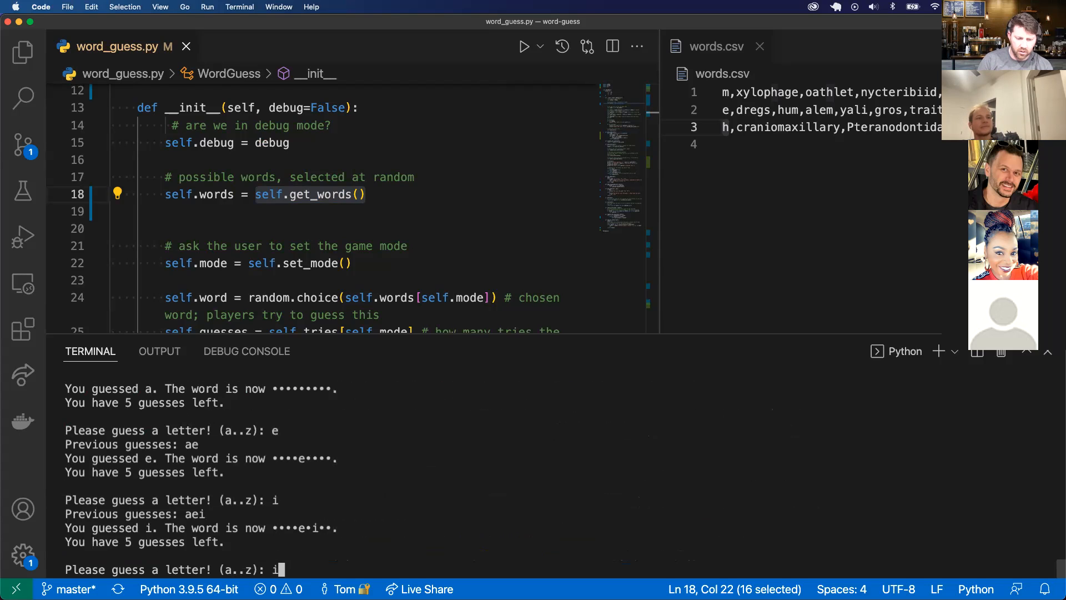
key(ctrl+c)
text(python word_guess.py)
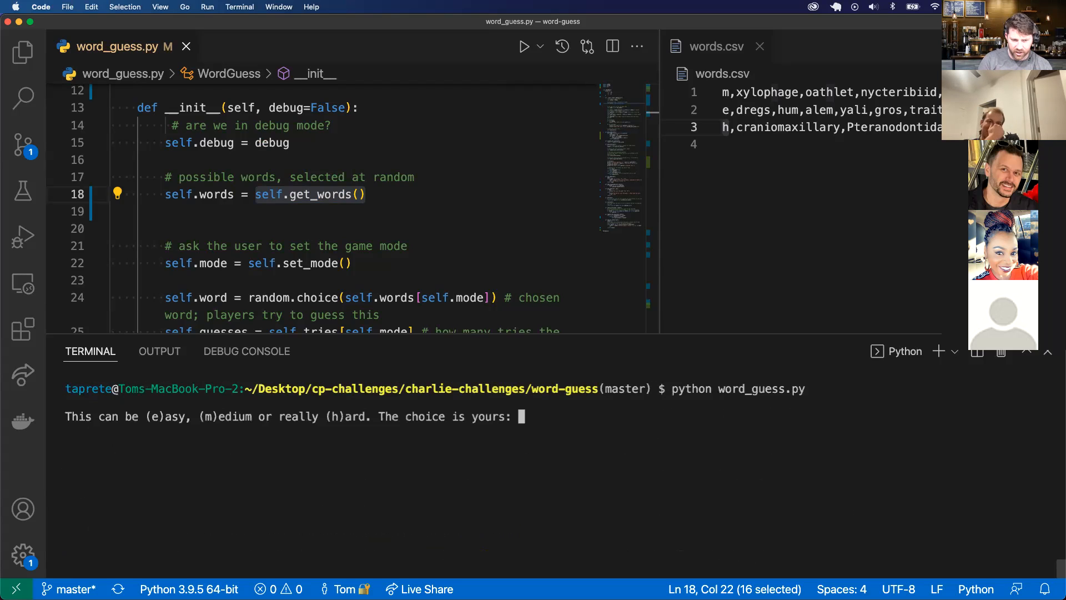
text(h)
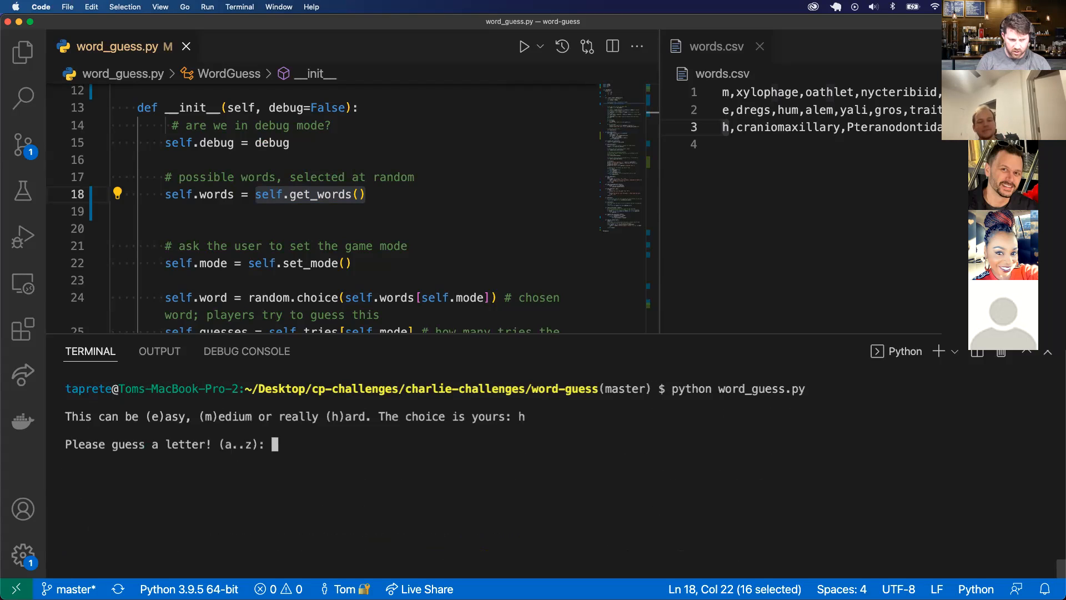
text(jf)
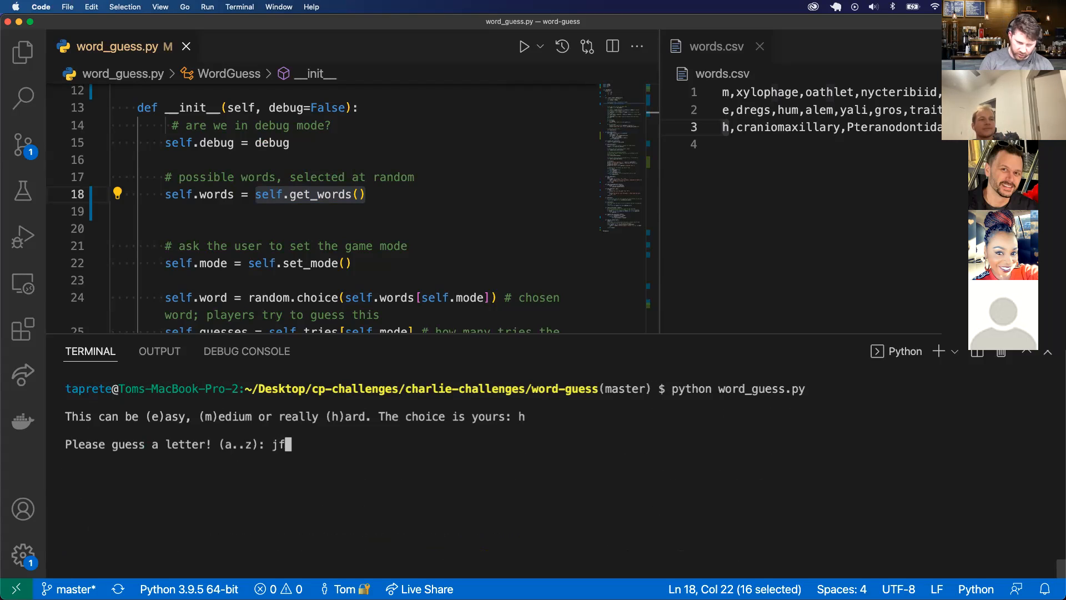
key(ctrl+c)
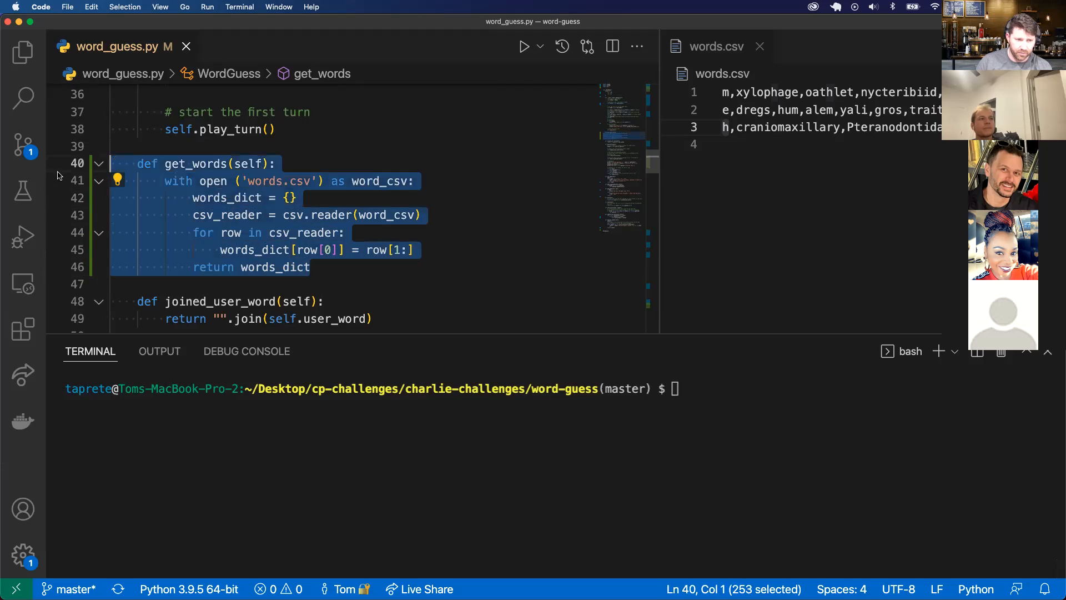
Comment out get_words and put the CSV loop in __init__, renaming words_dict to self.words.
key(cmd+/)
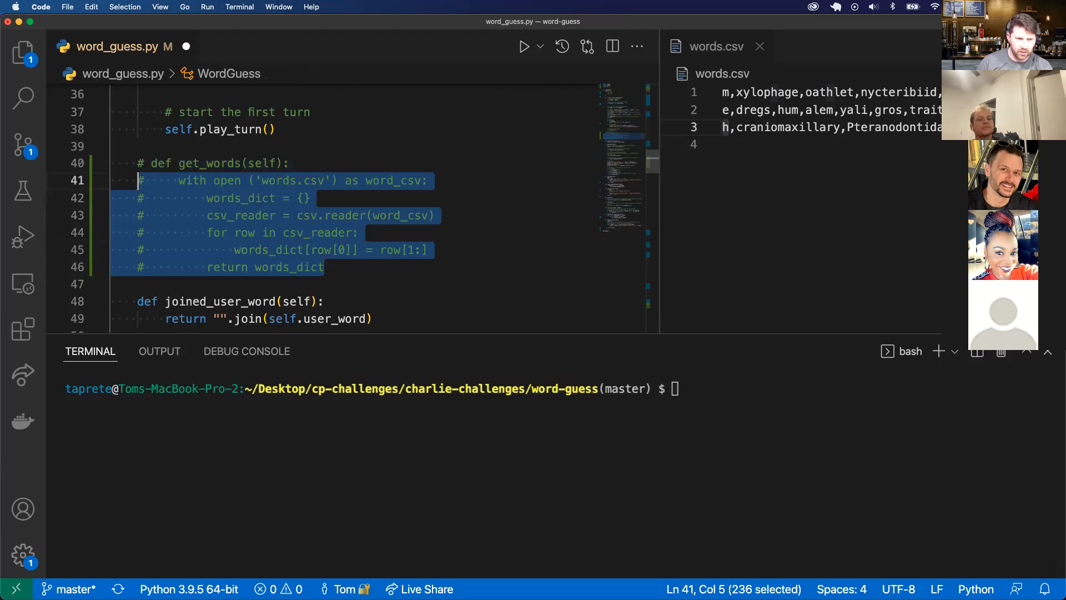
key(cmd+/)
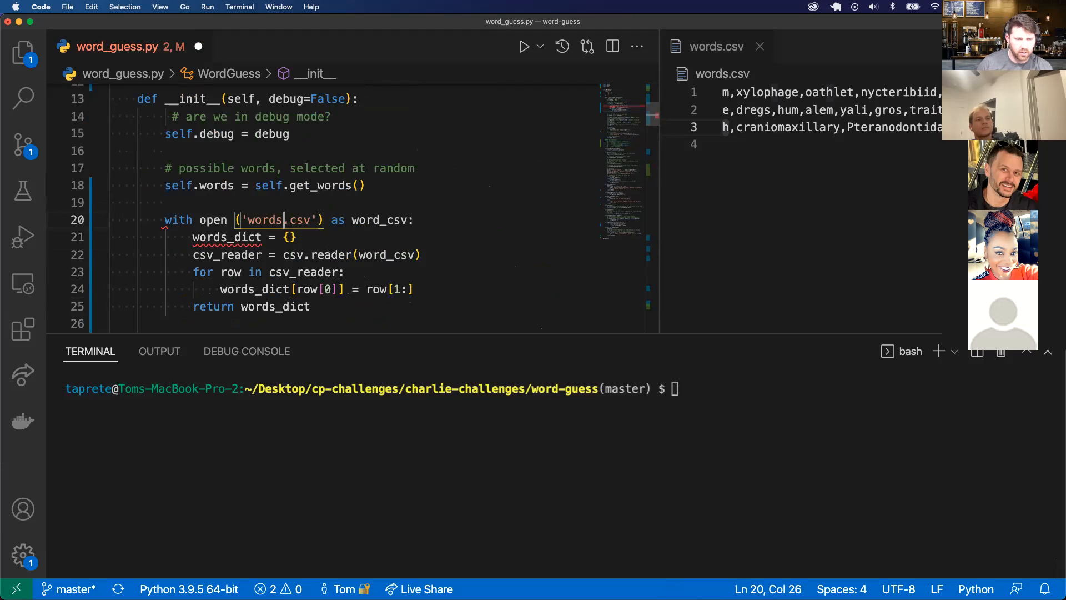
double_click(226, 237)
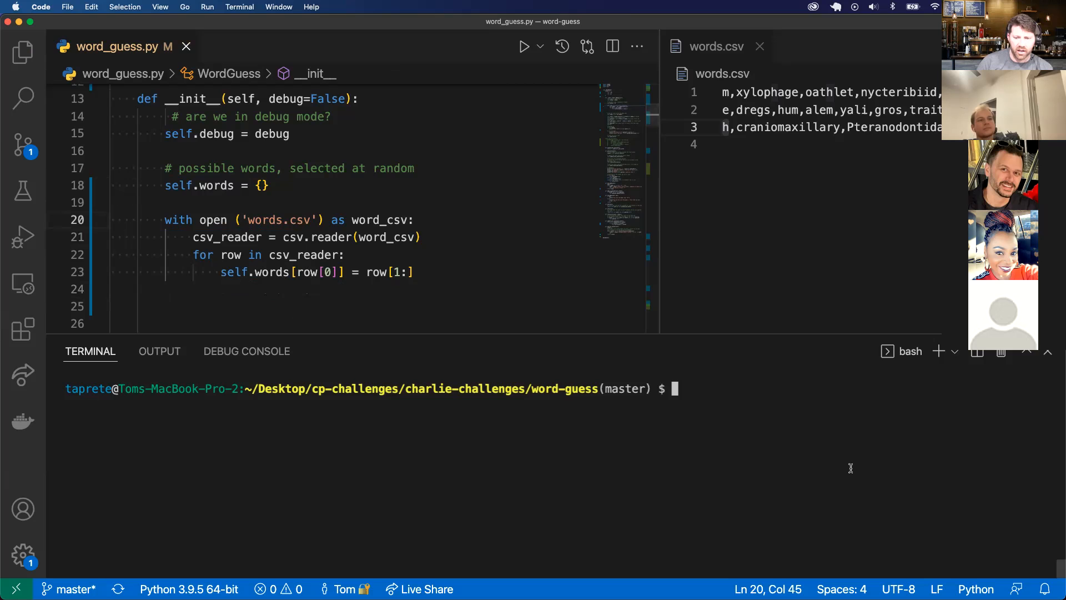
Test-run python word_guess.py, interrupting and restarting the game.
text(python word_guess.py)
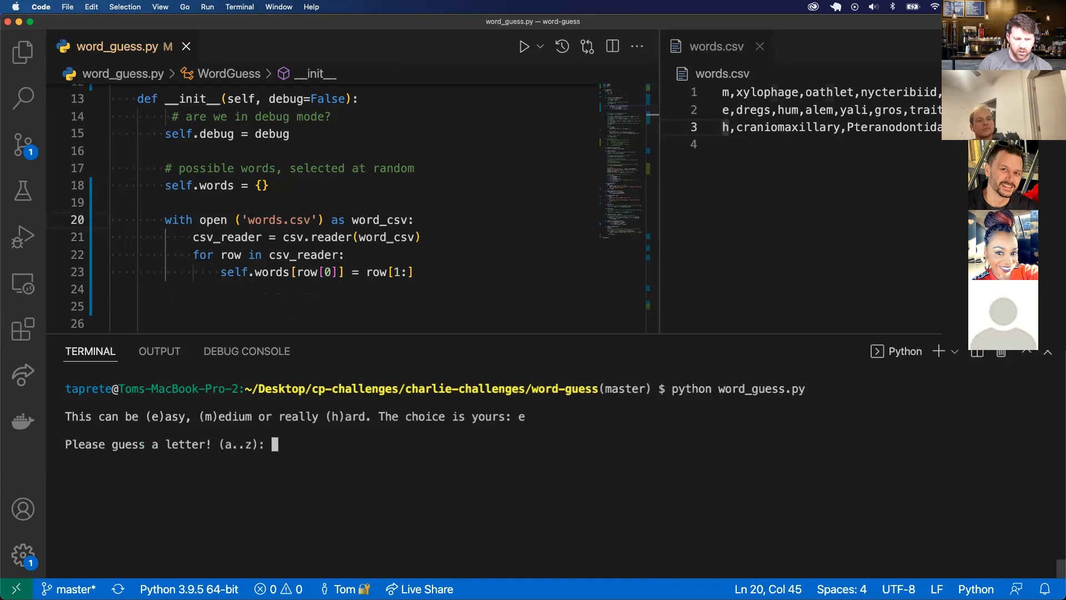
key(ctrl+c)
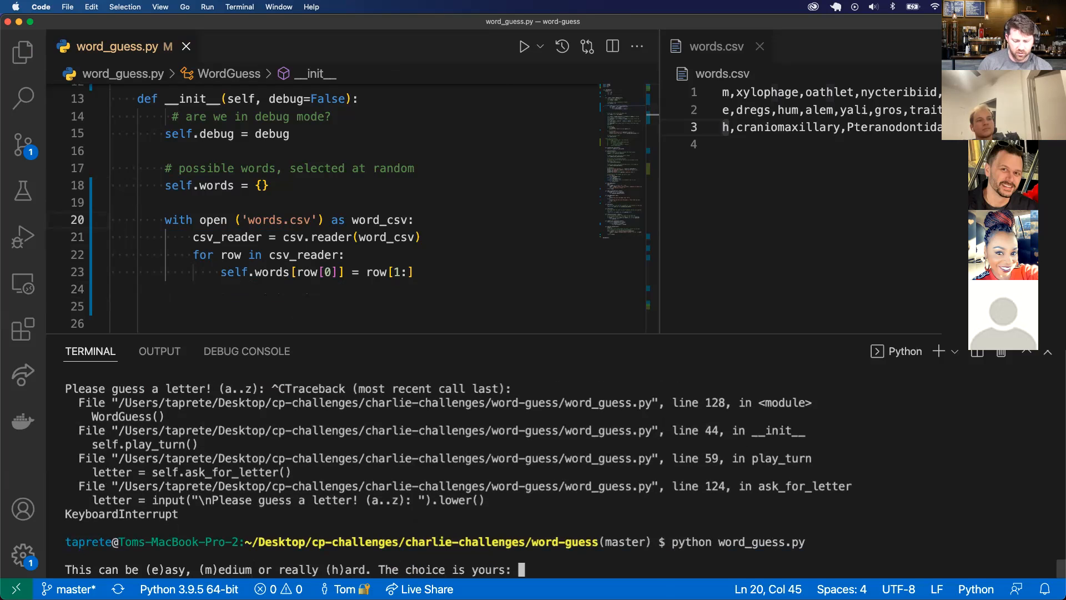
text(m)
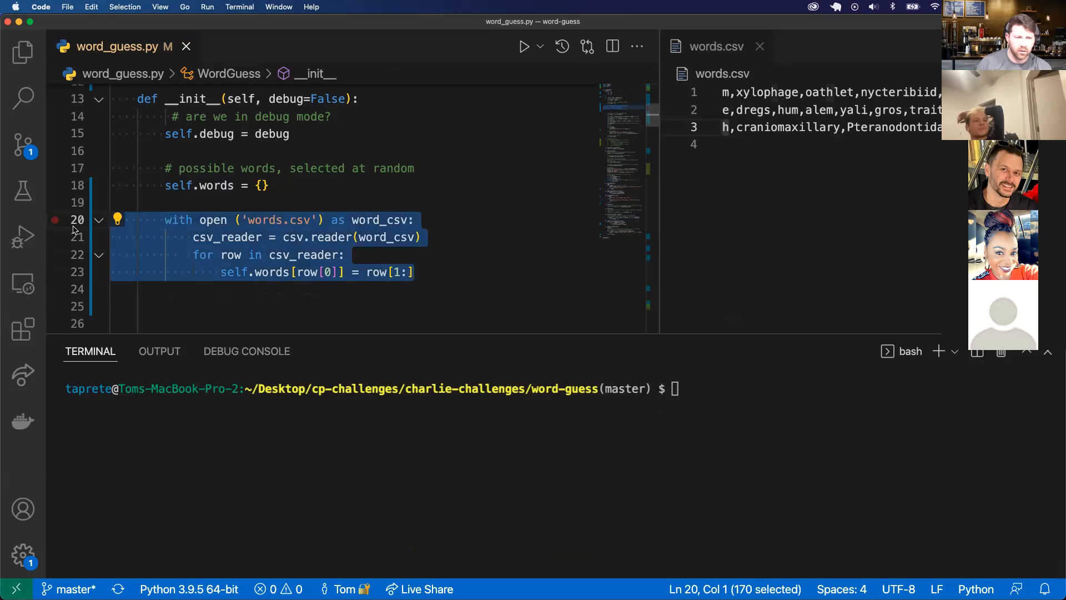
Uncomment the get_words method so it builds and returns words_dict again.
key(cmd+/)
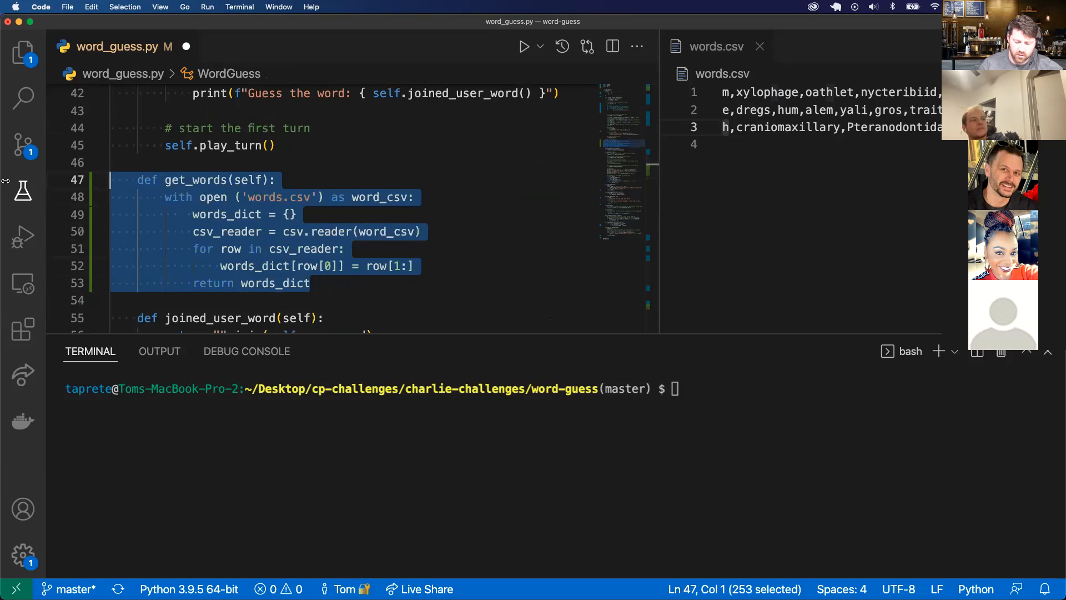
mouse_move(227, 214)
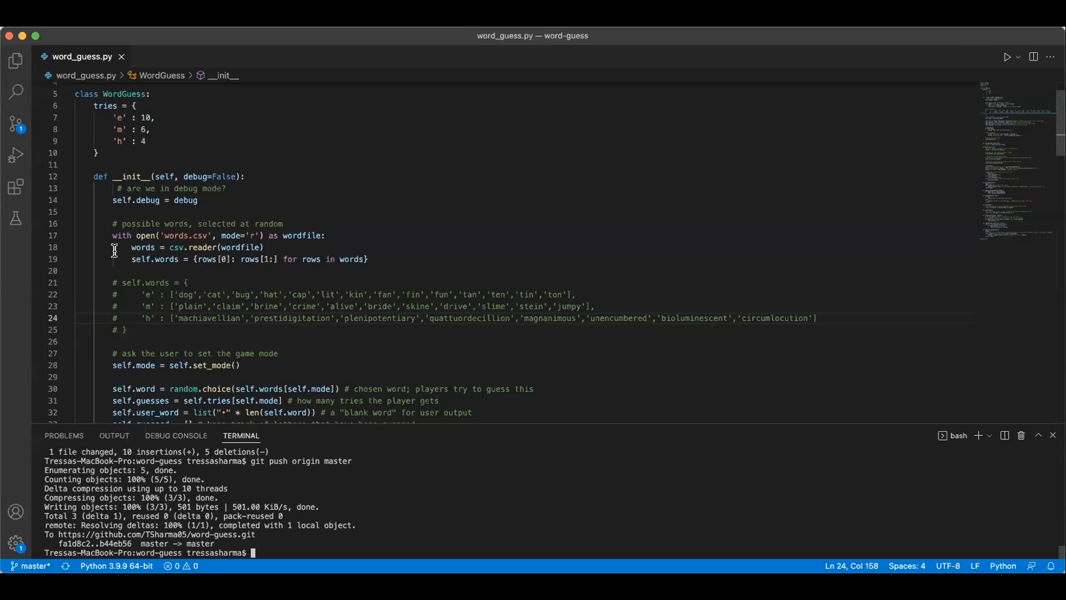
drag(113, 236, 231, 259)
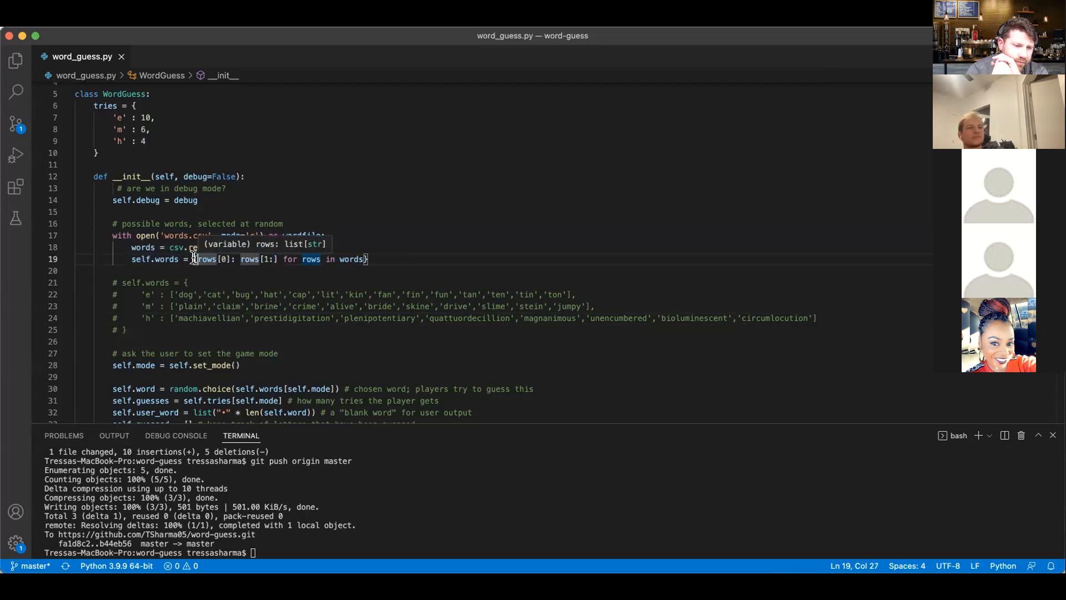
double_click(206, 260)
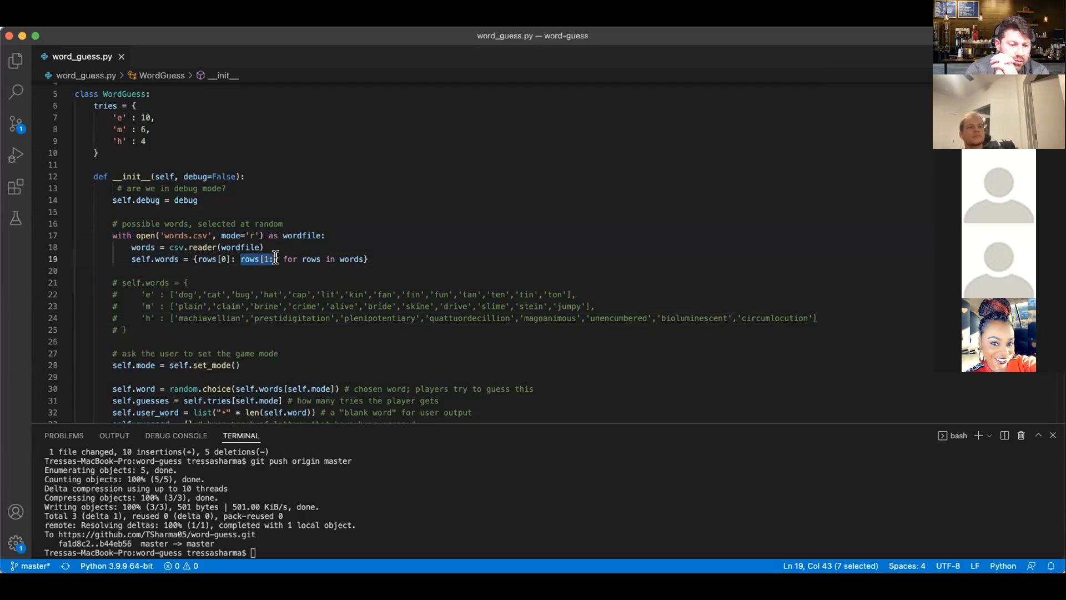
mouse_move(380, 258)
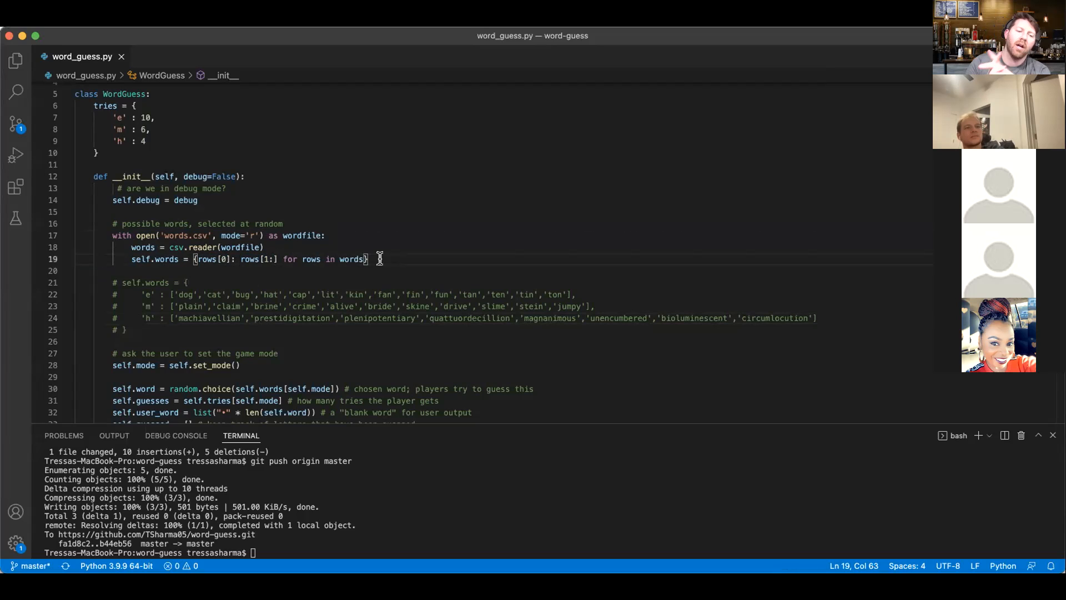
mouse_move(643, 75)
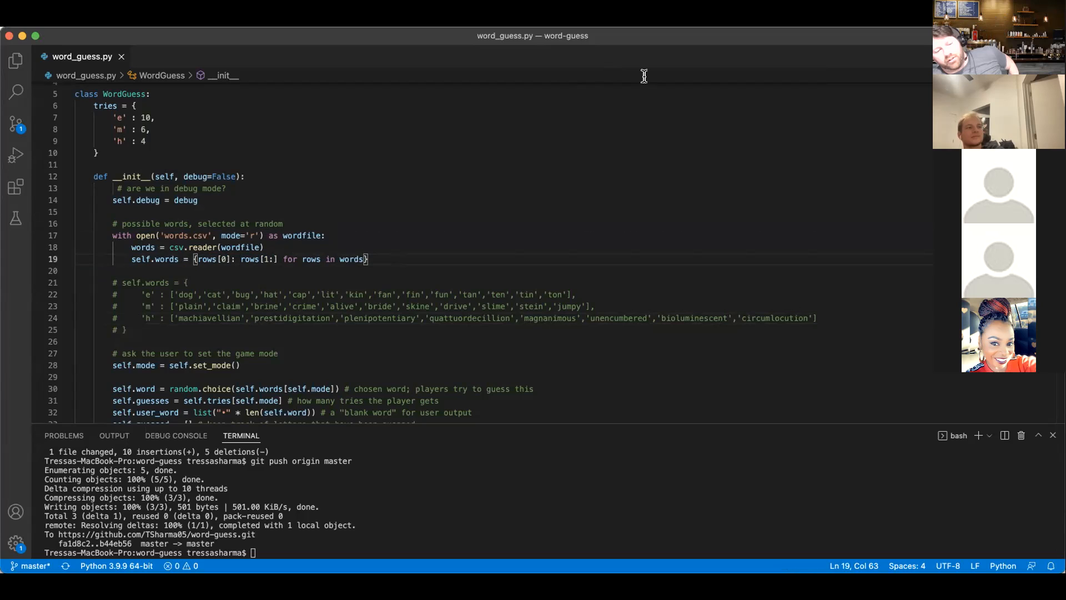
mouse_move(620, 54)
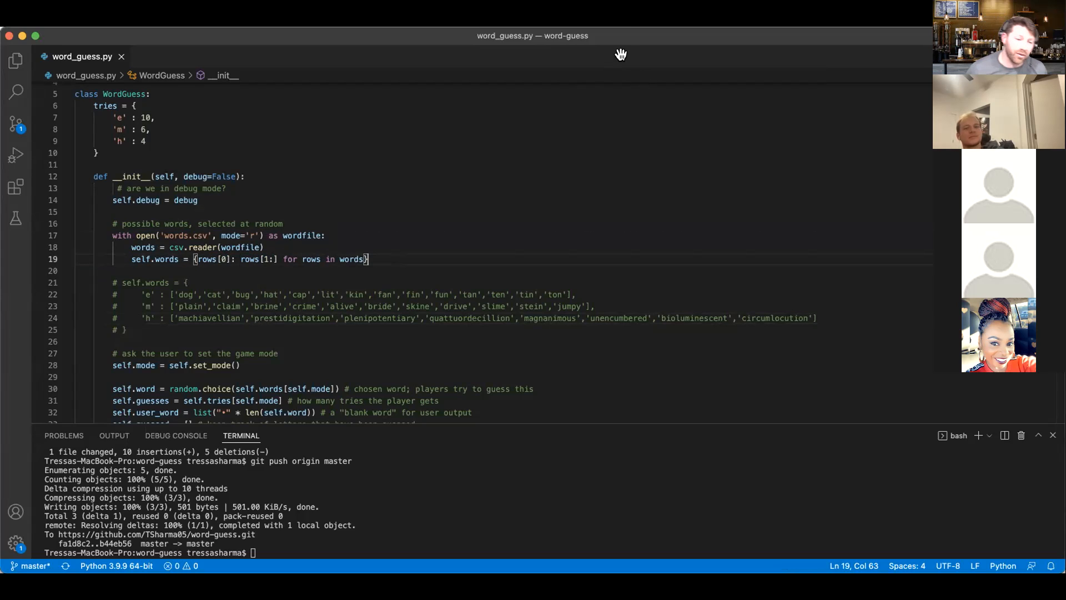